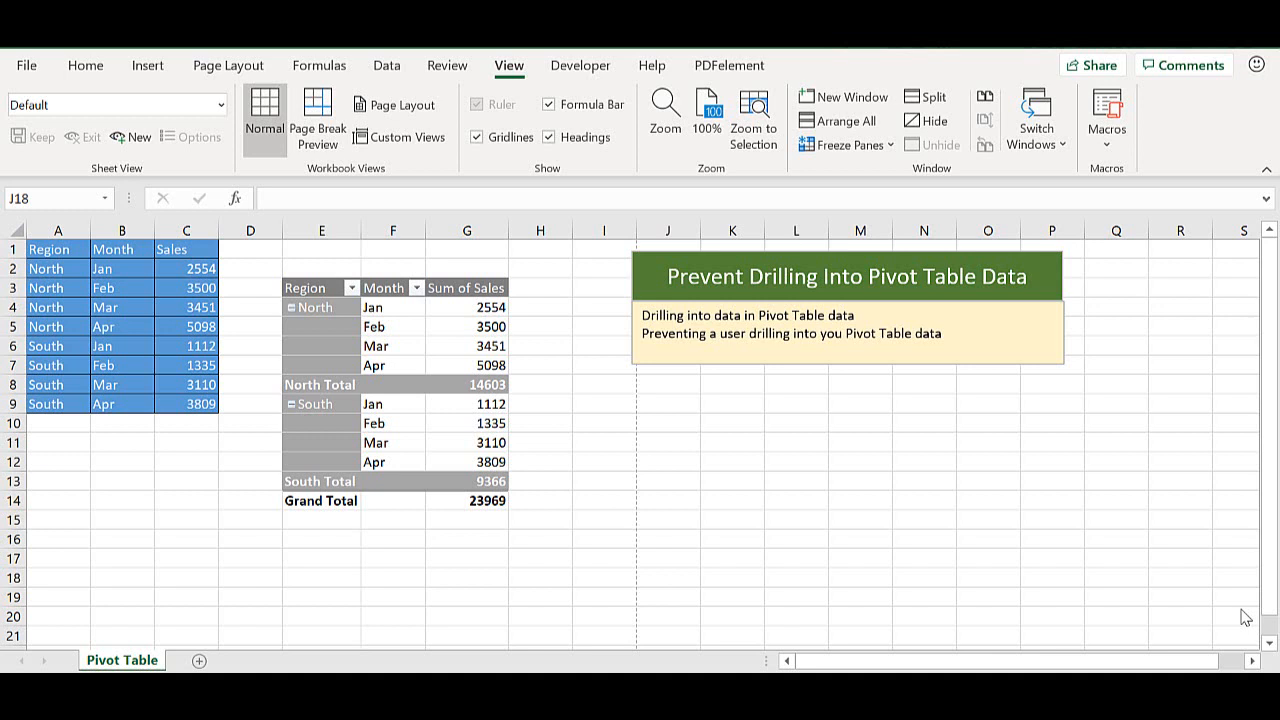
Step: Select value cell G10 in the pivot table so the field list appears
click(466, 422)
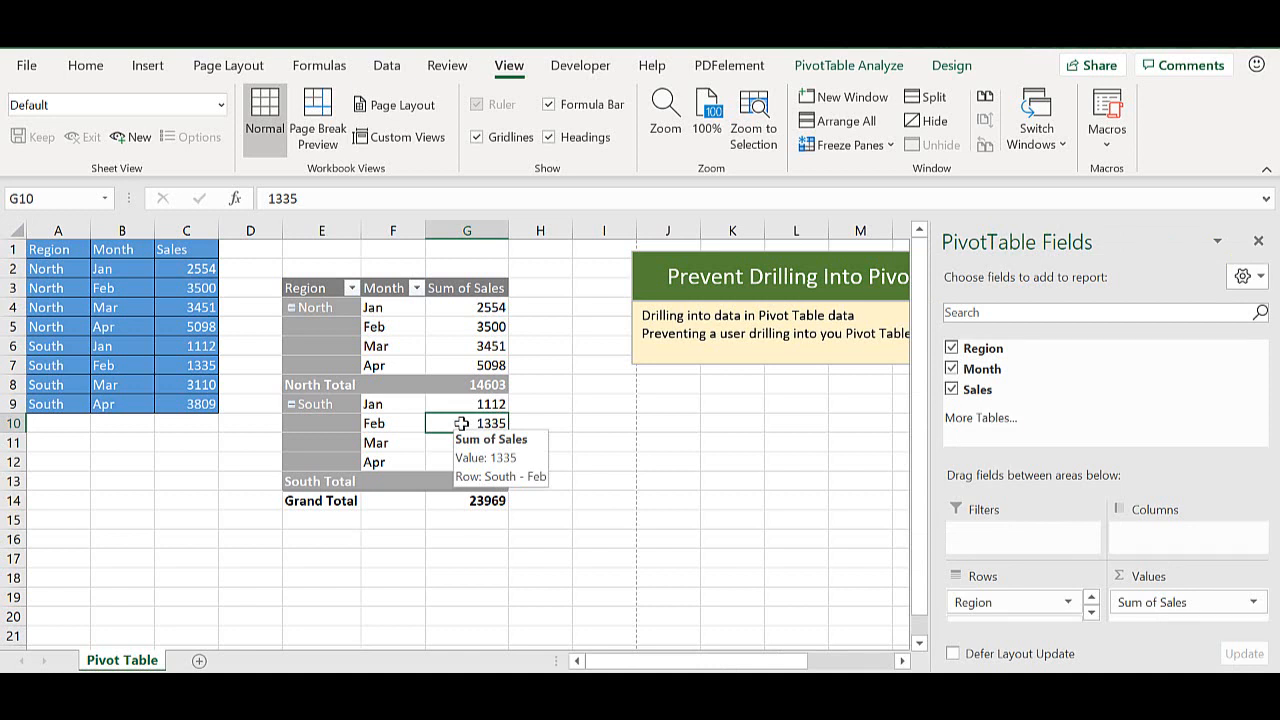
Step: Show Details on the North Total 14603, listing its four records on Sheet3, then return to the Pivot Table sheet
click(305, 287)
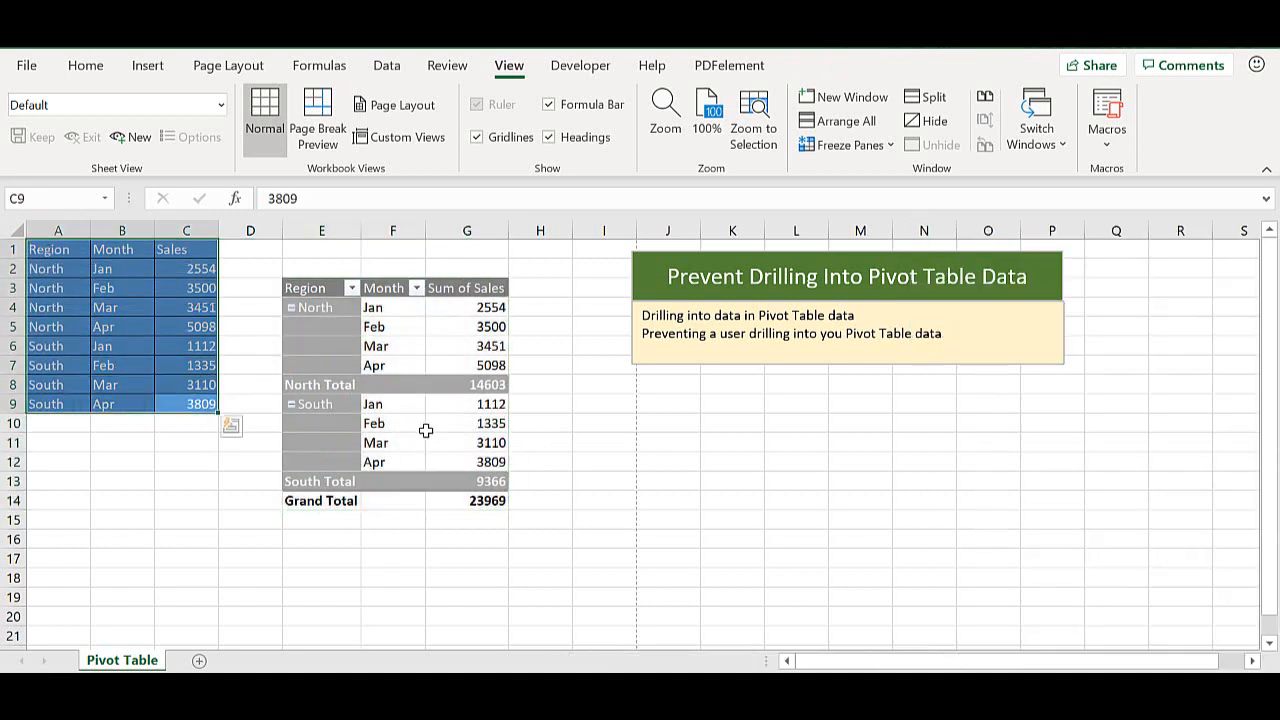
click(466, 442)
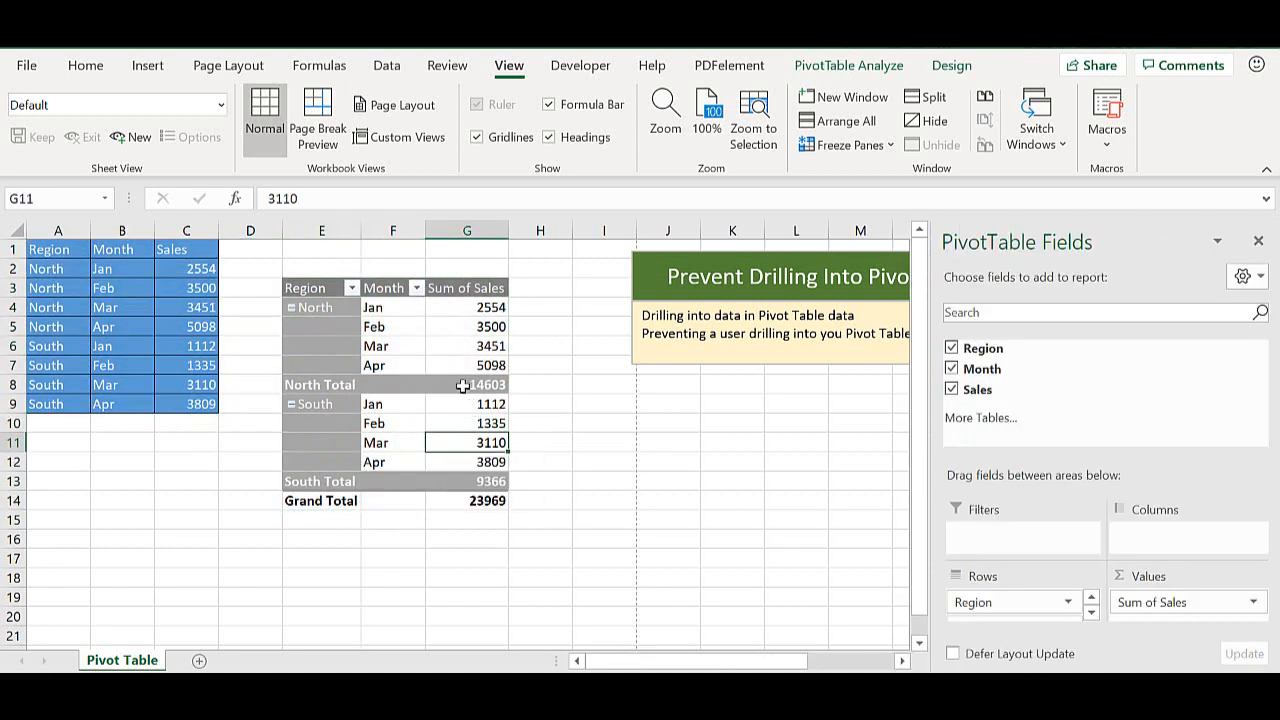
click(467, 384)
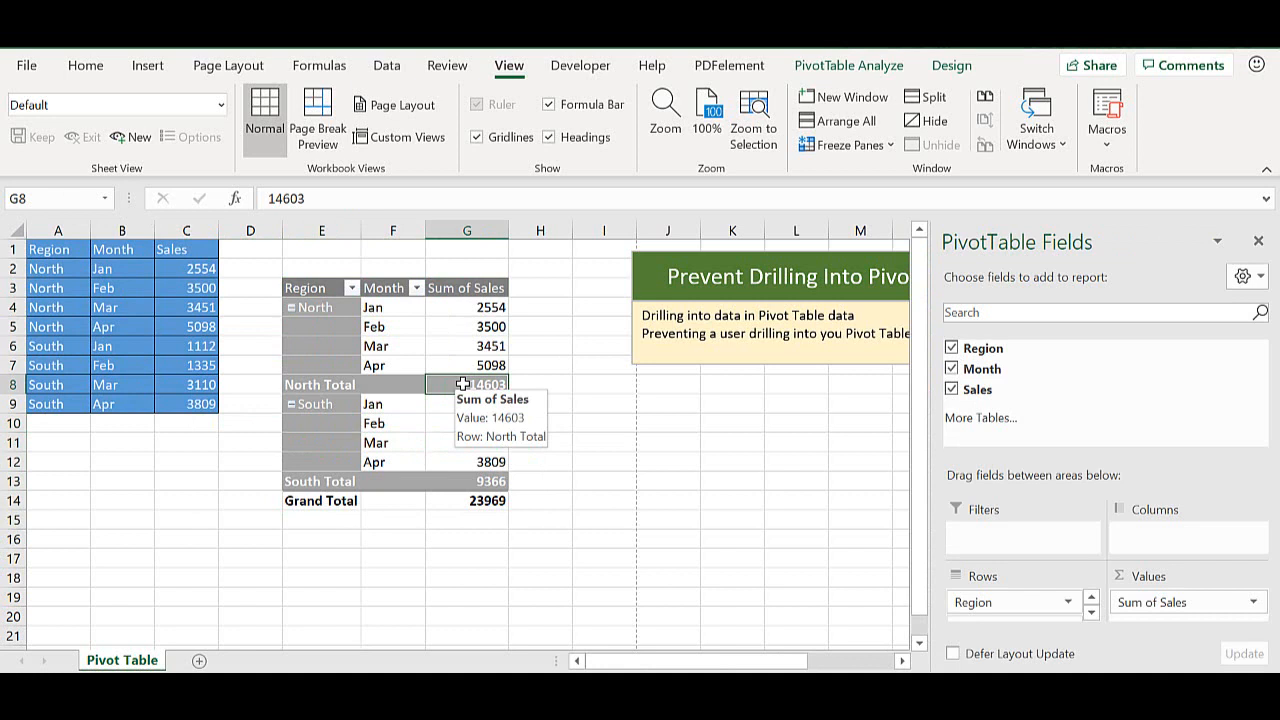
right_click(466, 384)
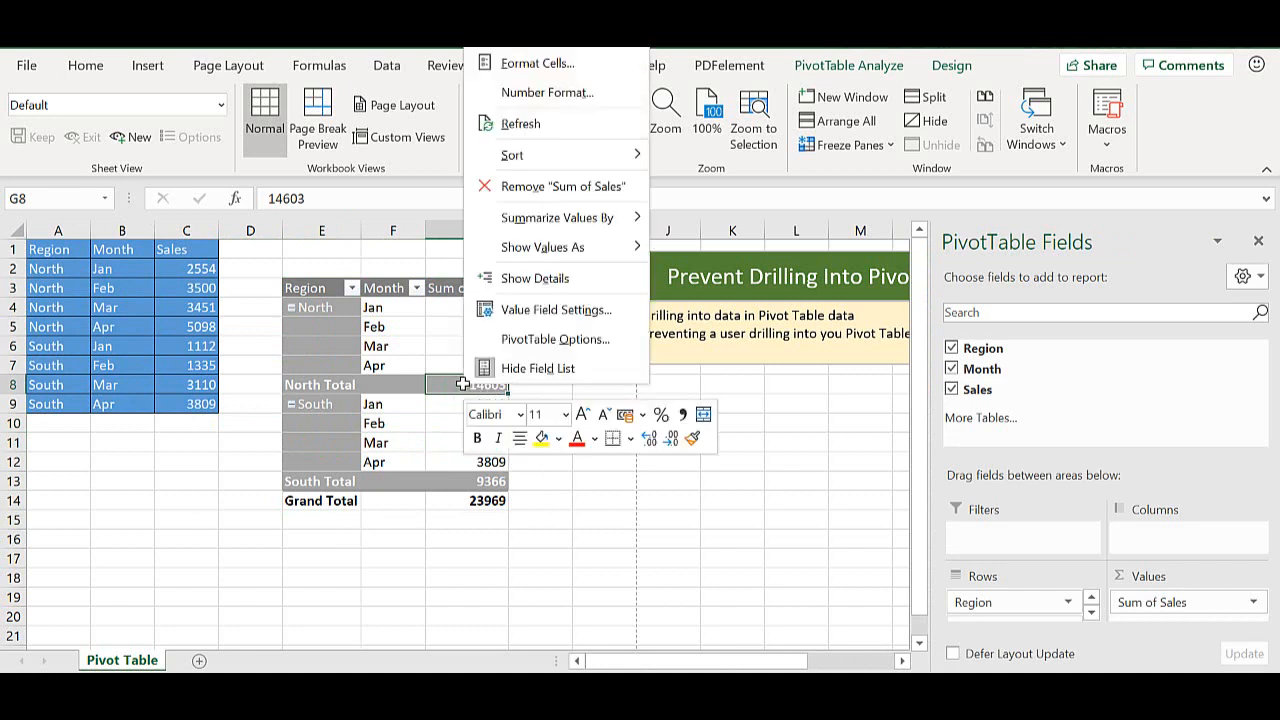
mouse_move(536, 278)
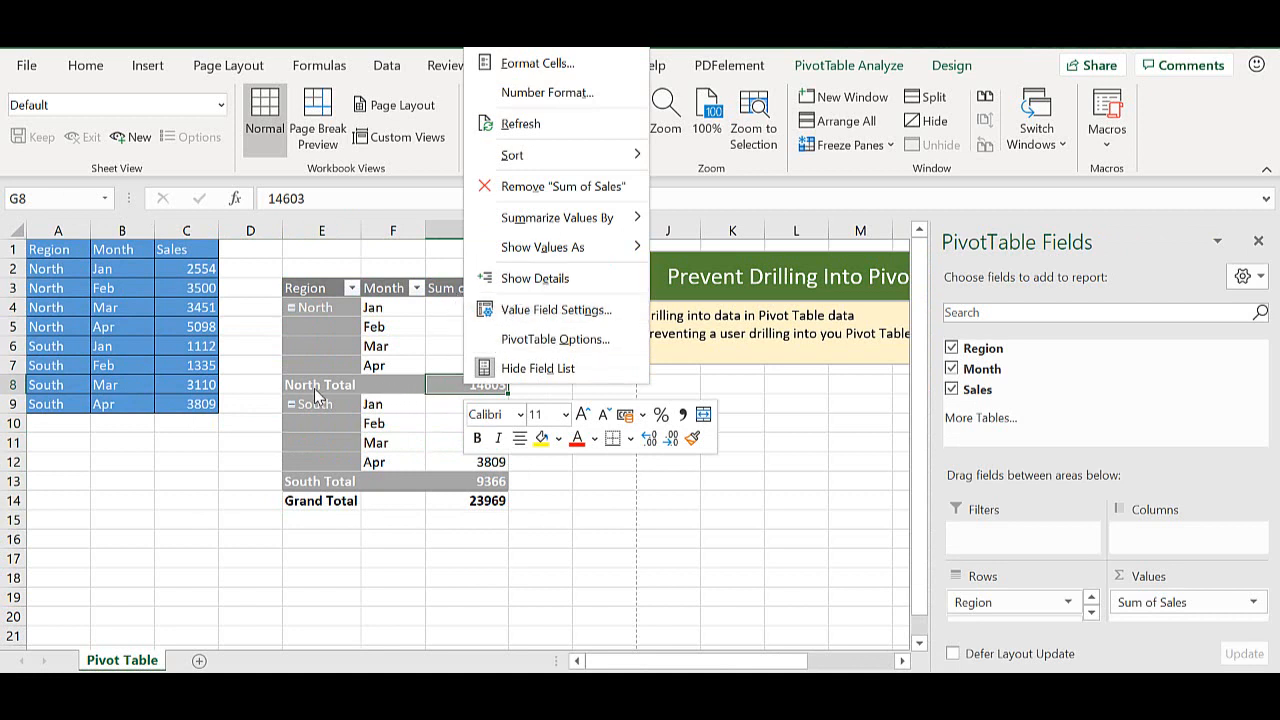
mouse_move(555, 309)
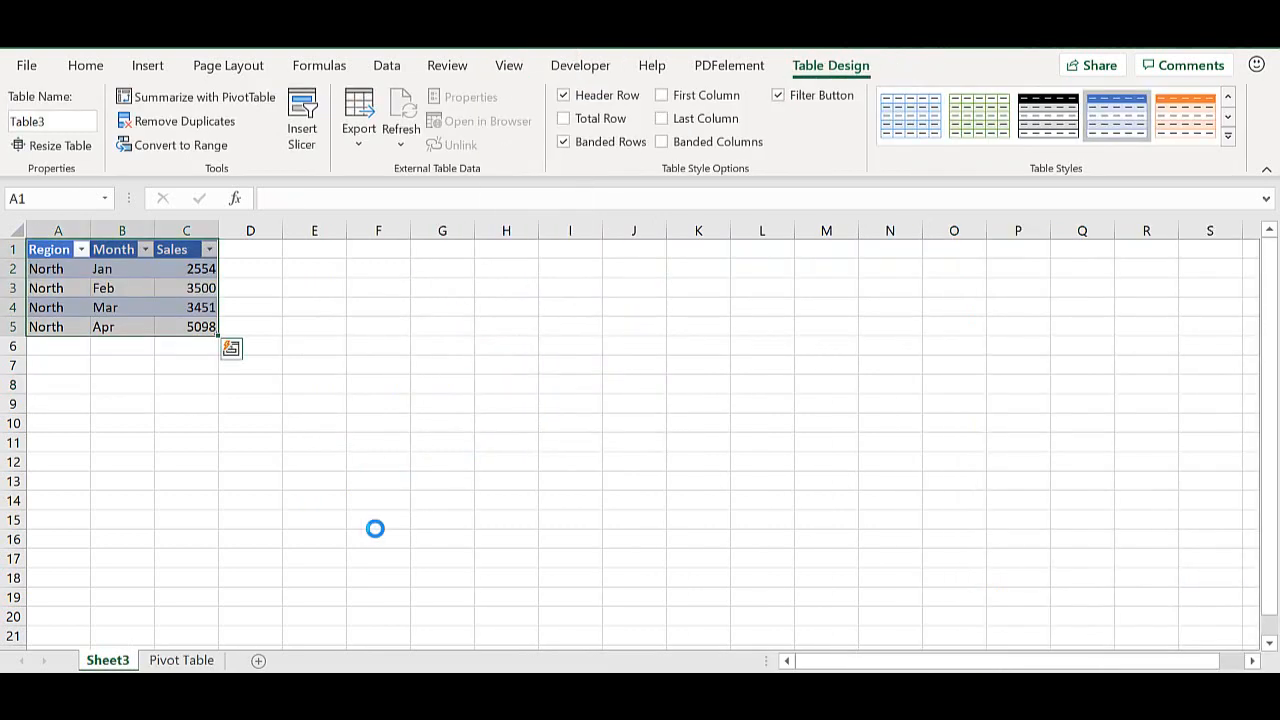
mouse_move(147, 623)
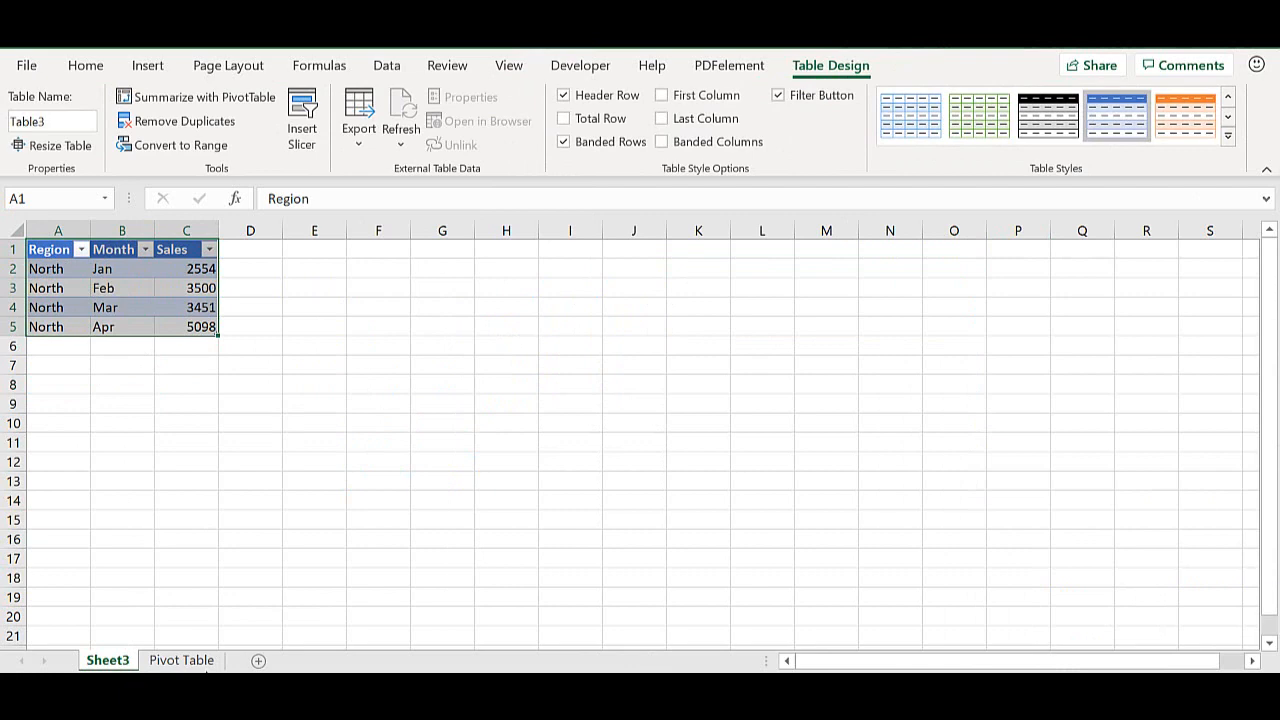
click(181, 660)
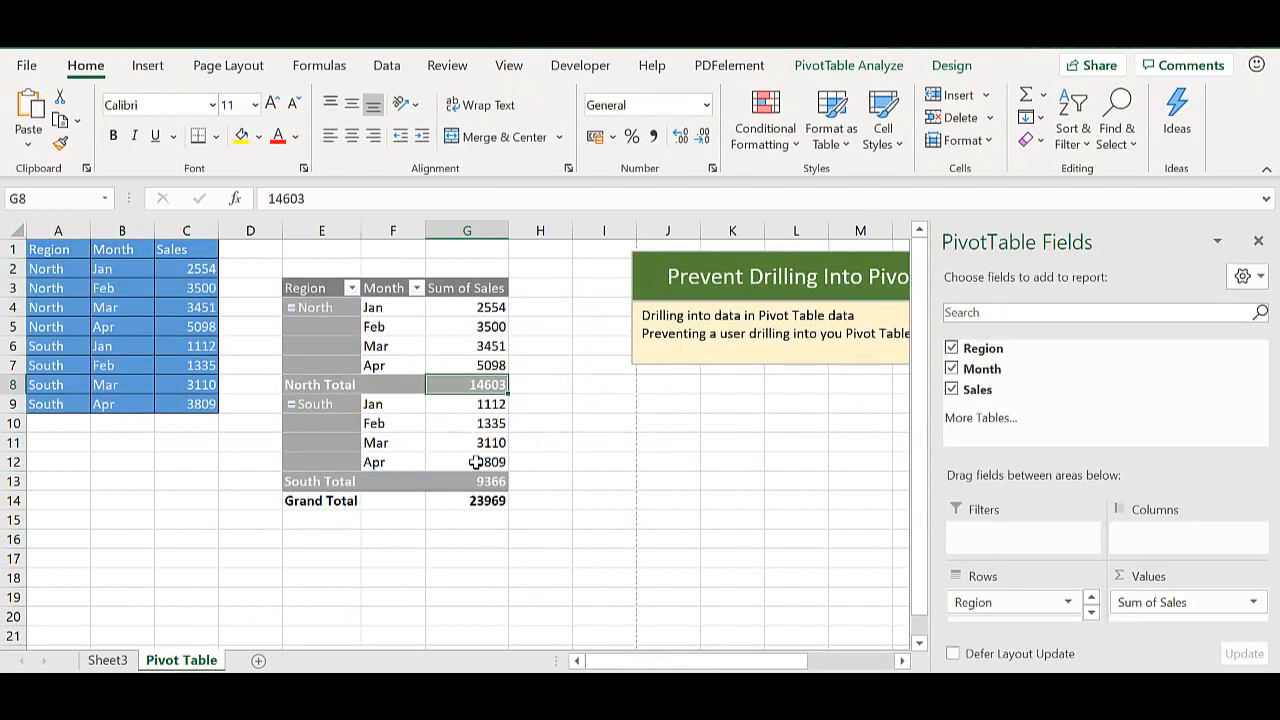
Step: Drill into the South Total 9366 to list its four records on Sheet4, then return to the Pivot Table sheet
double_click(467, 481)
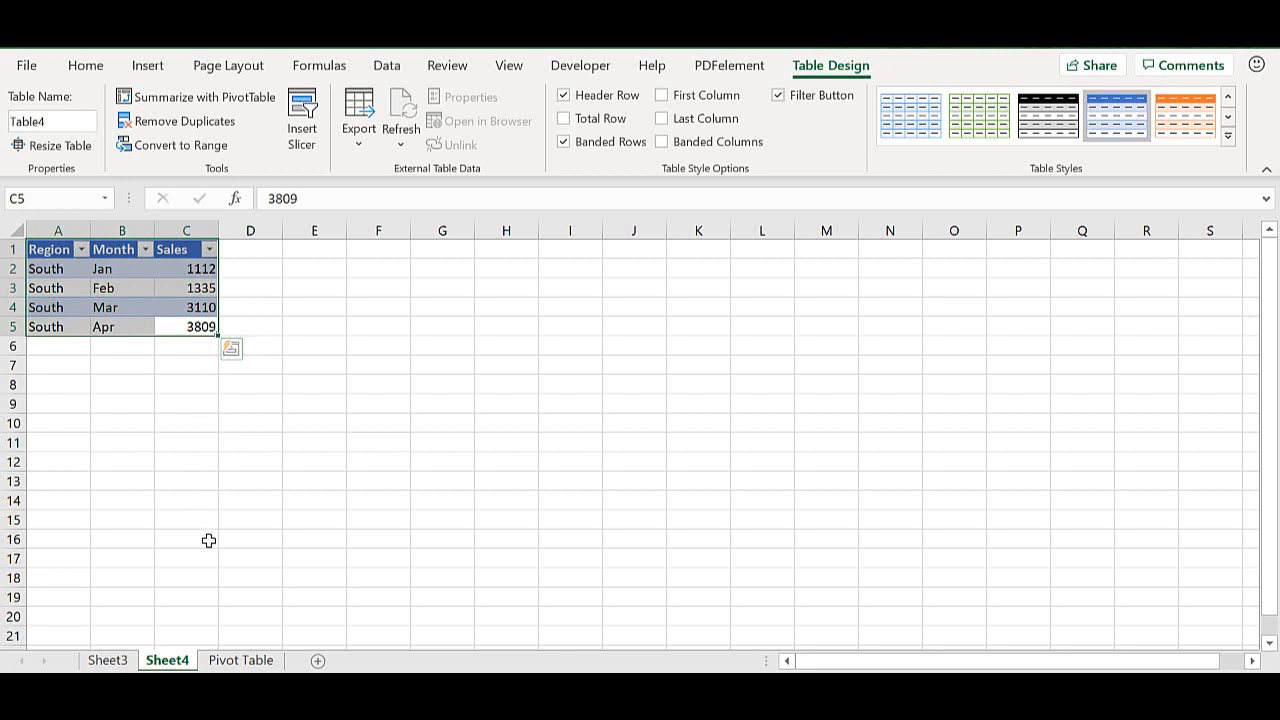
click(240, 660)
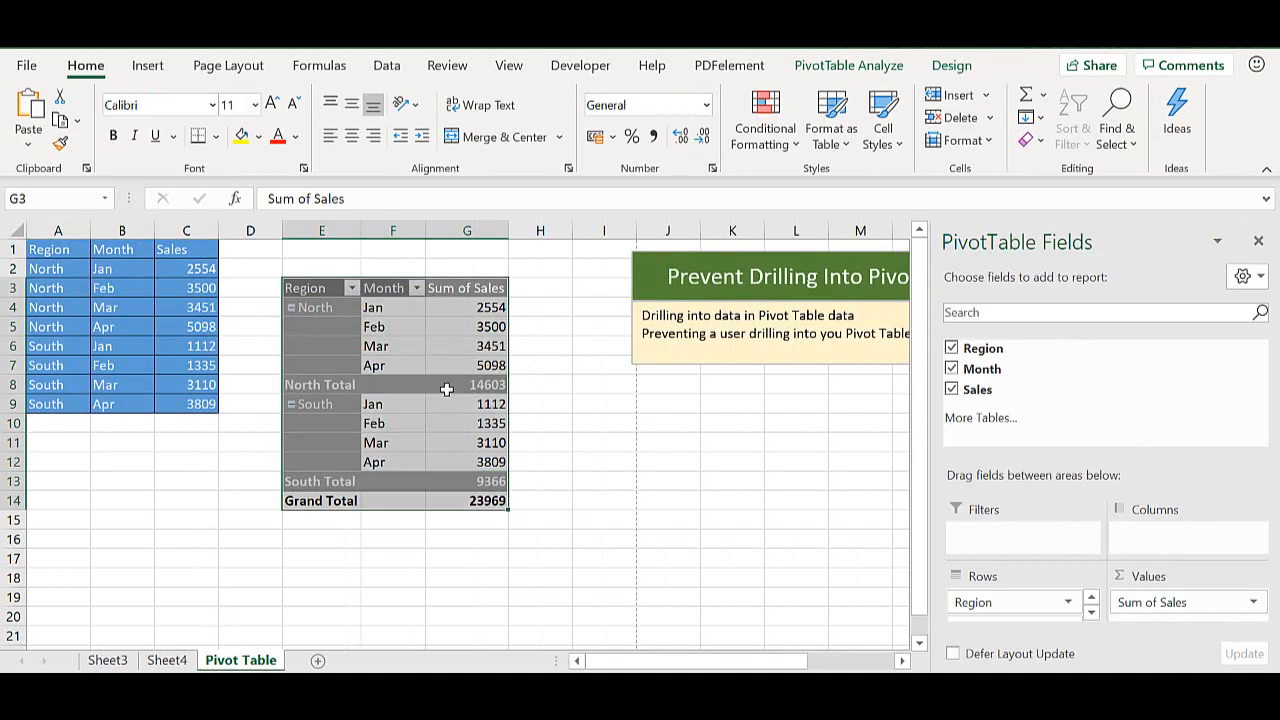
click(466, 384)
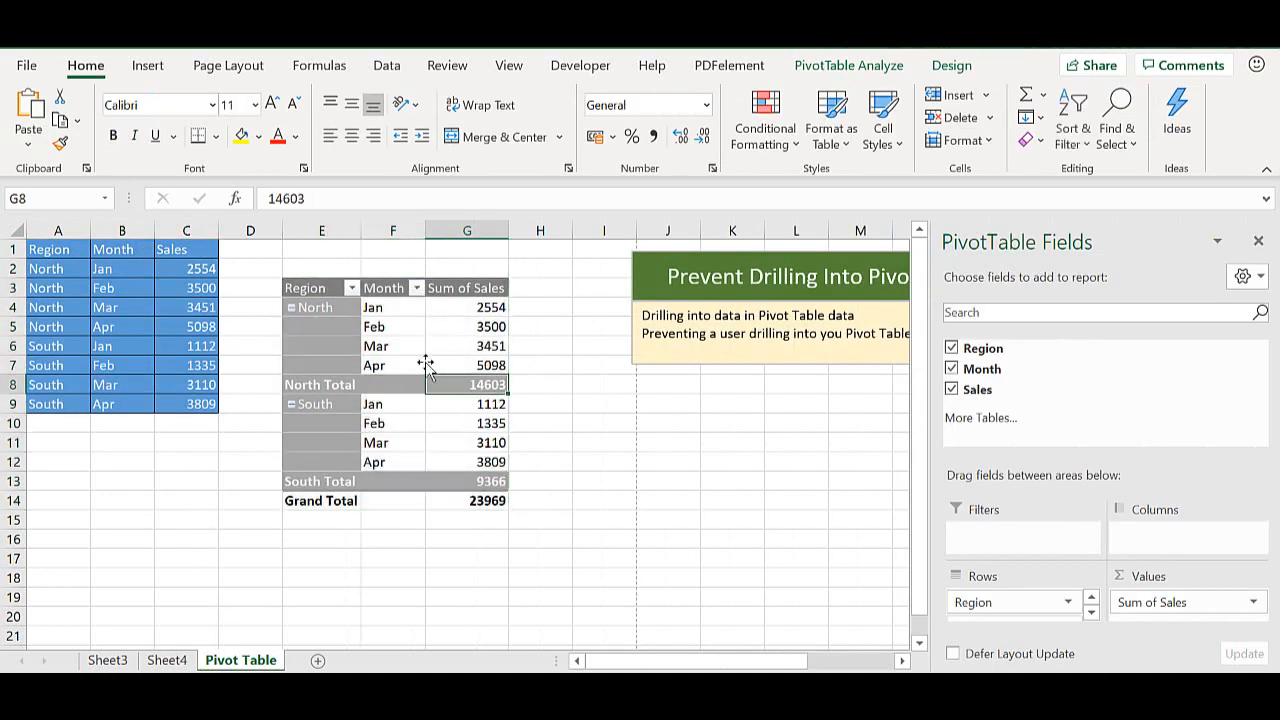
mouse_move(400, 385)
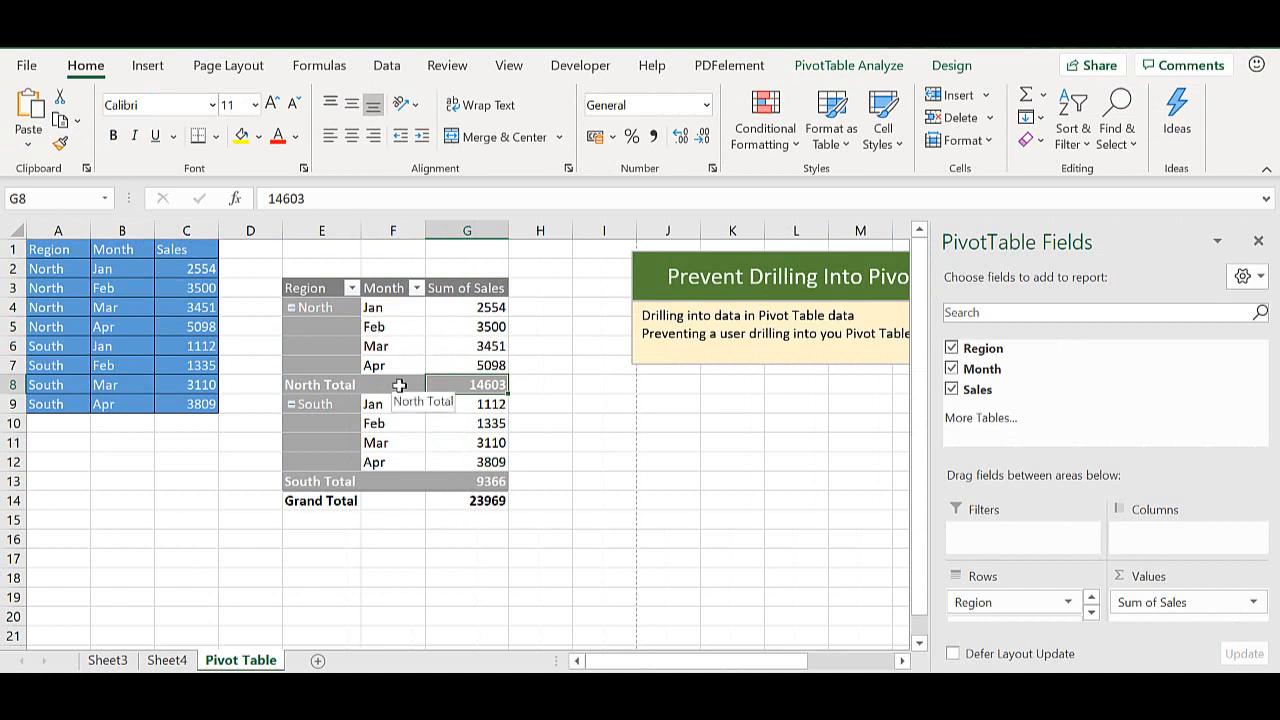
mouse_move(483, 489)
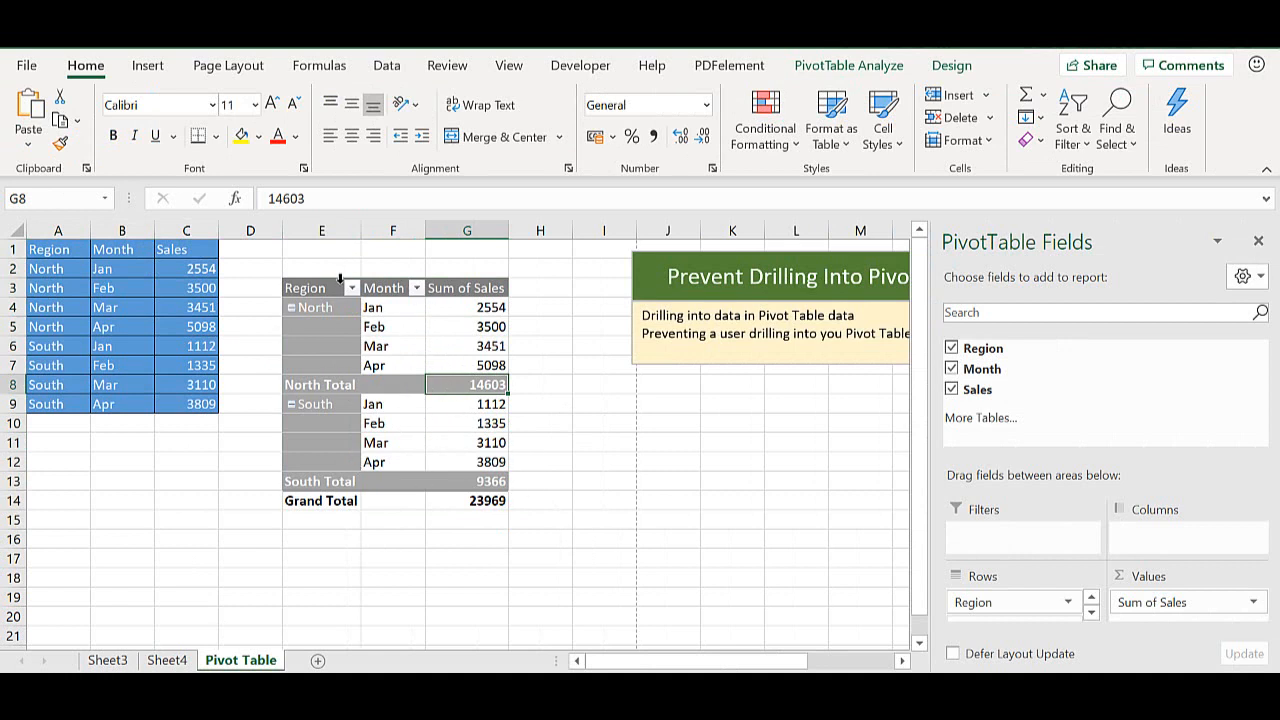
mouse_move(437, 384)
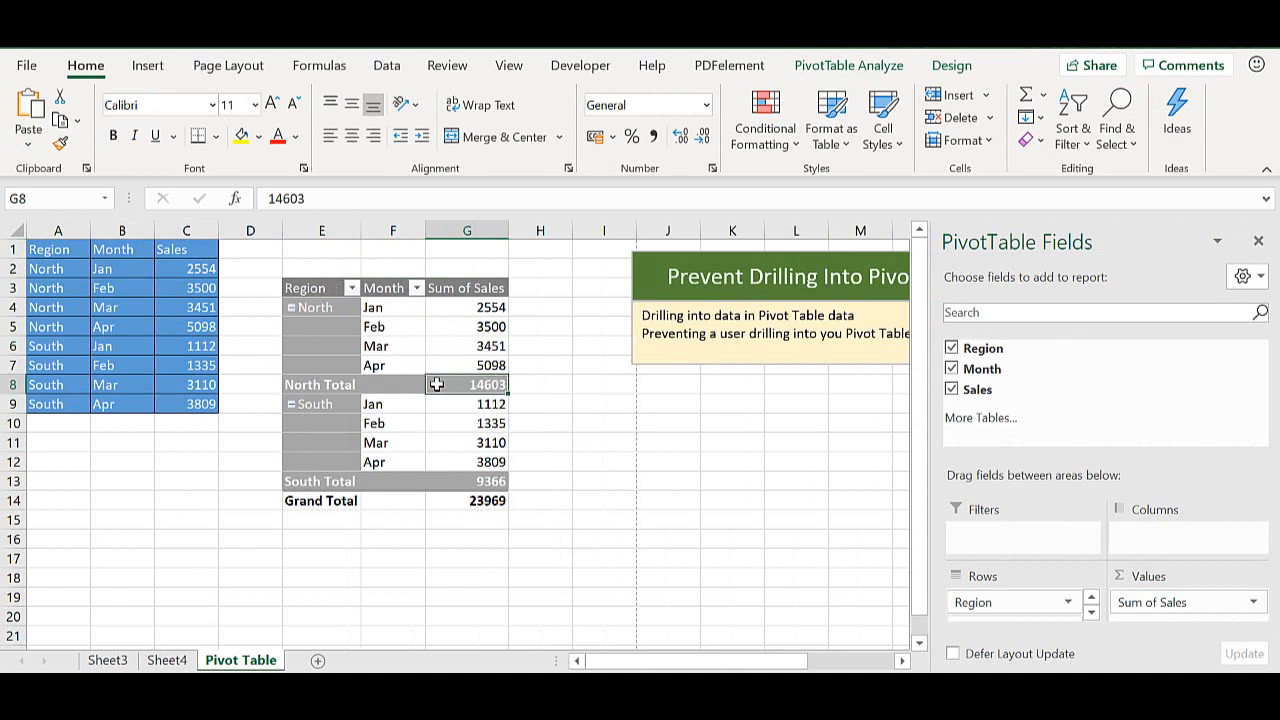
mouse_move(450, 434)
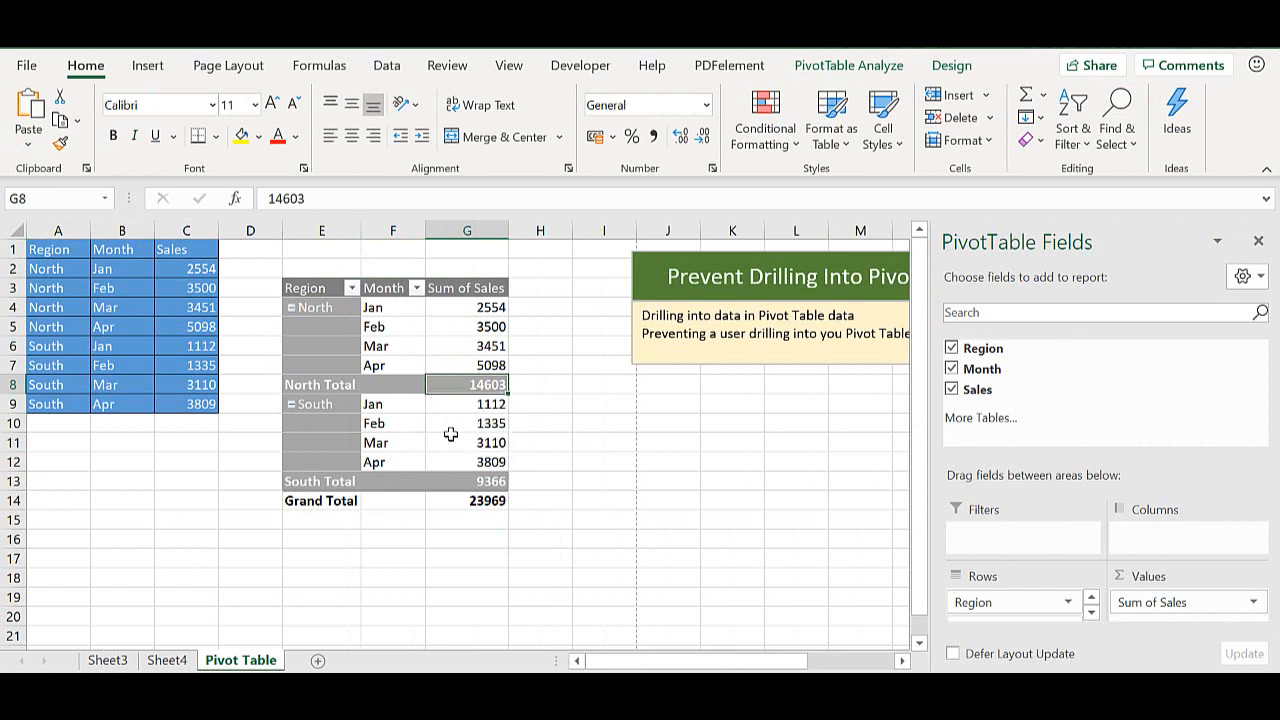
click(466, 422)
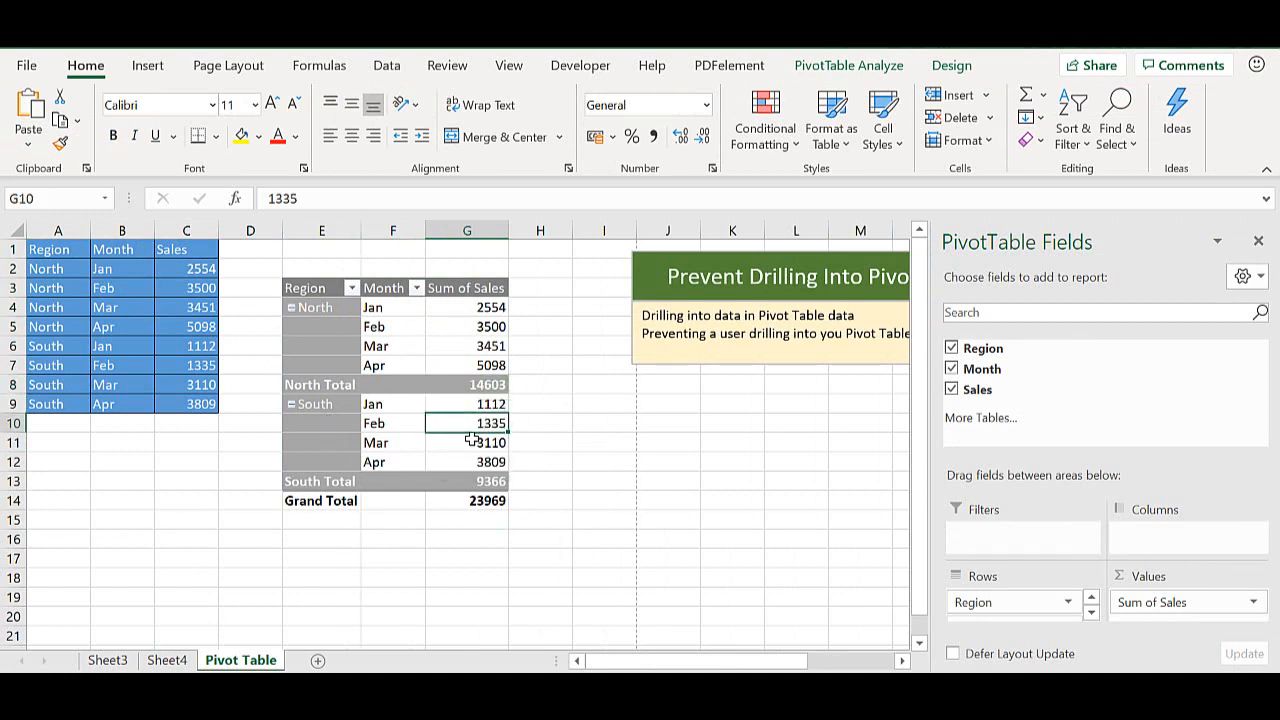
Step: Bring up the PivotTable Options dialog for PivotTable1 from the PivotTable Analyze ribbon
click(848, 65)
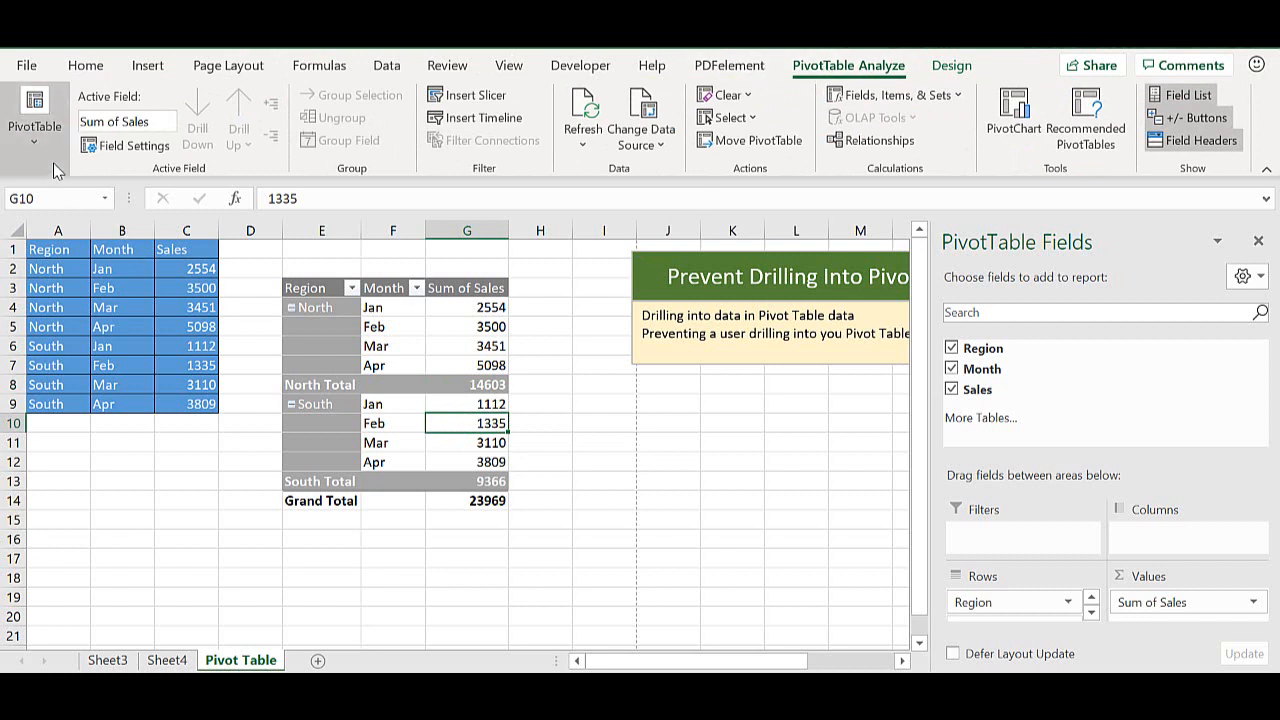
click(34, 150)
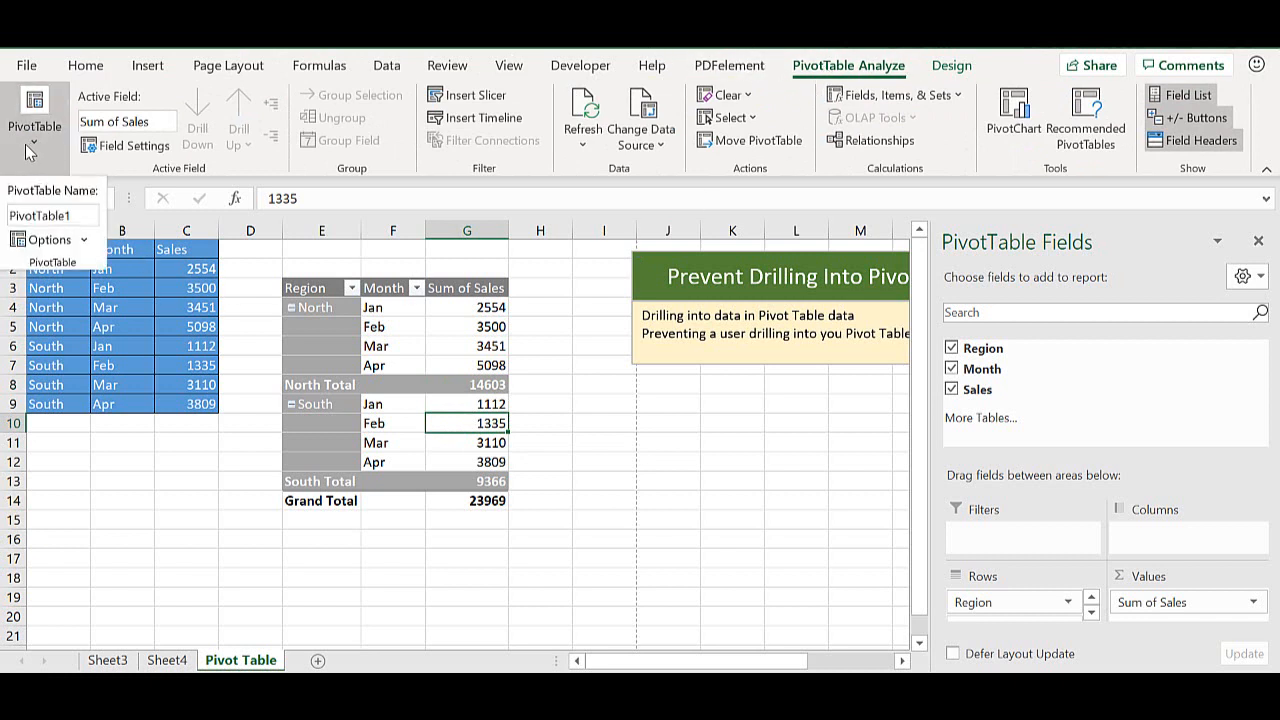
click(47, 239)
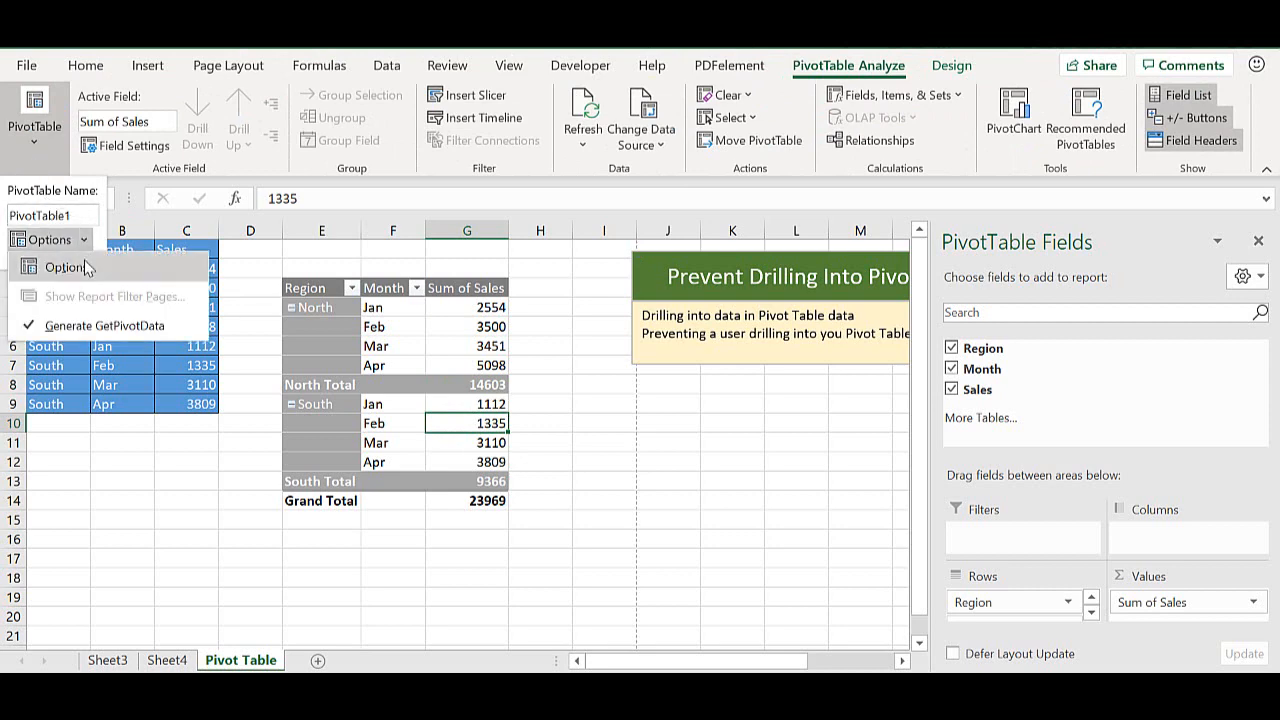
click(66, 266)
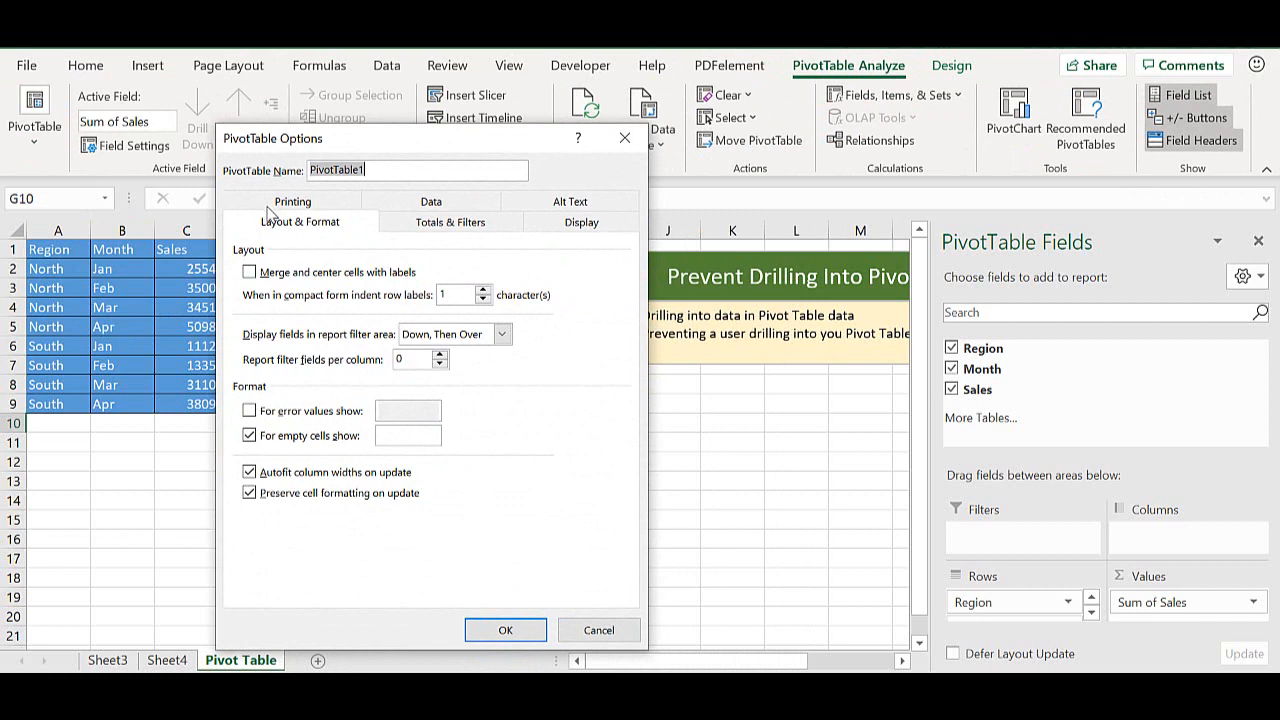
mouse_move(453, 205)
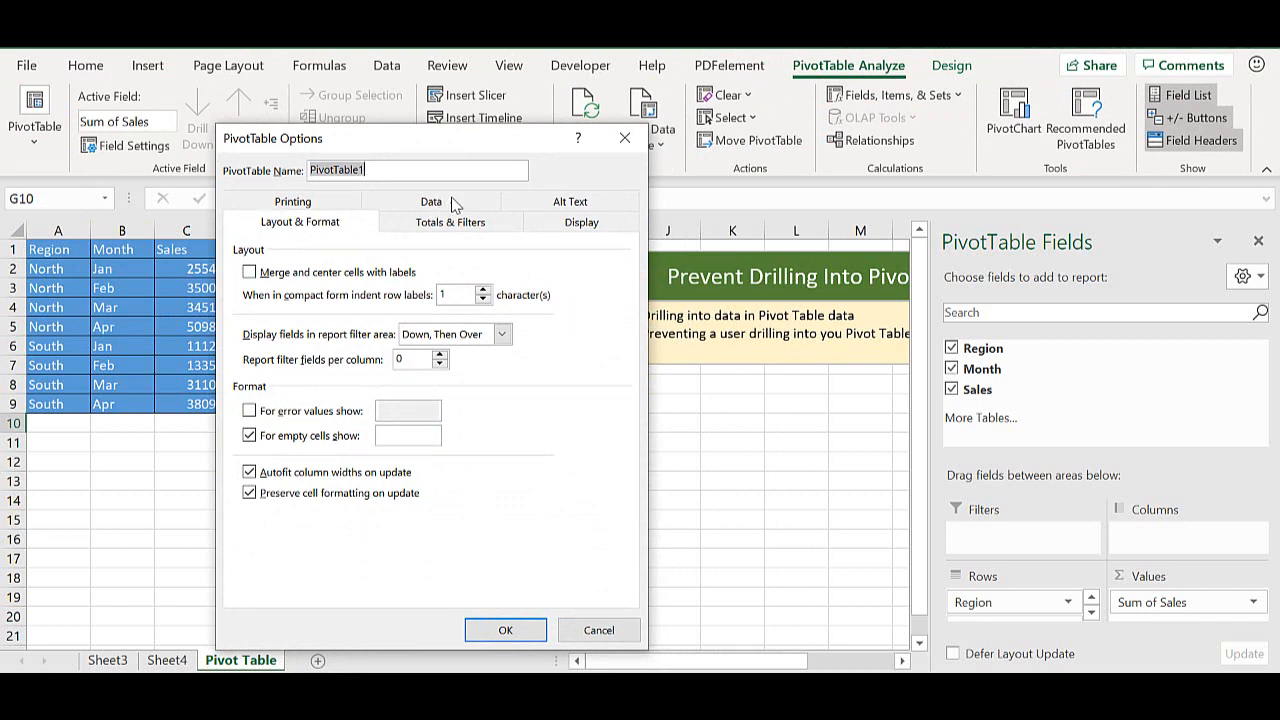
Step: Turn off Enable show details on the Data page of PivotTable Options and confirm with OK
click(431, 221)
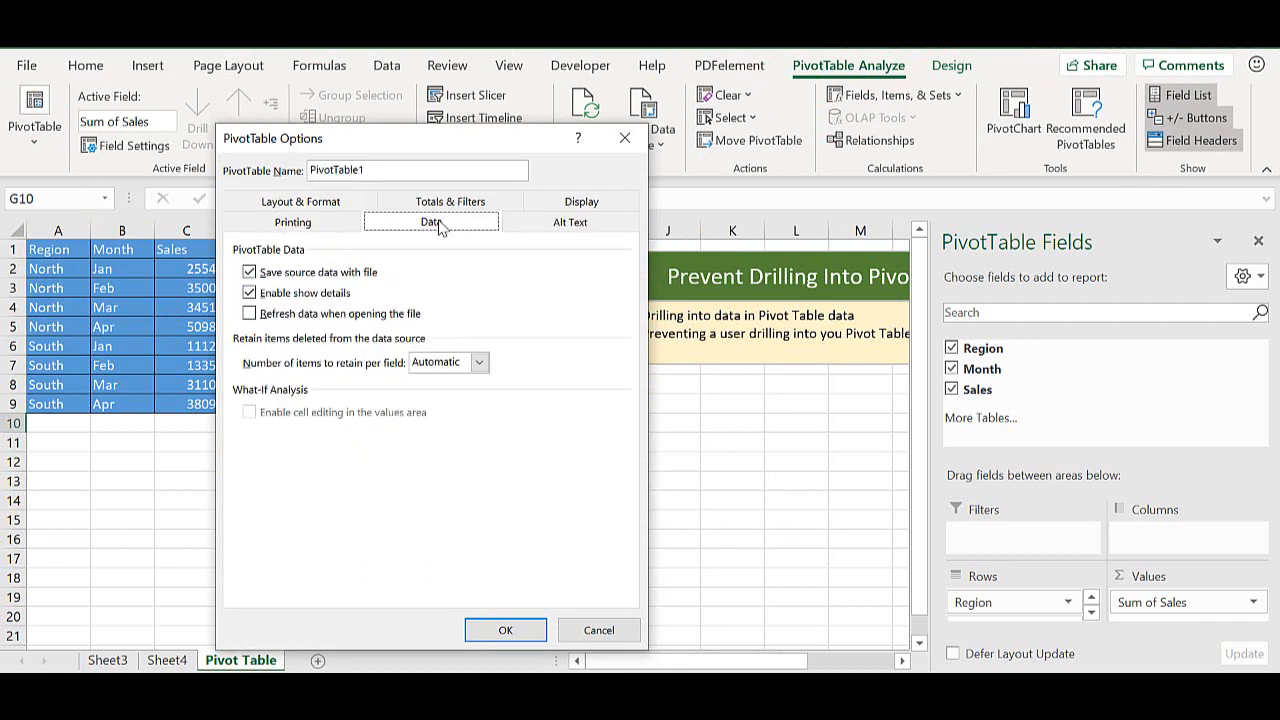
mouse_move(295, 315)
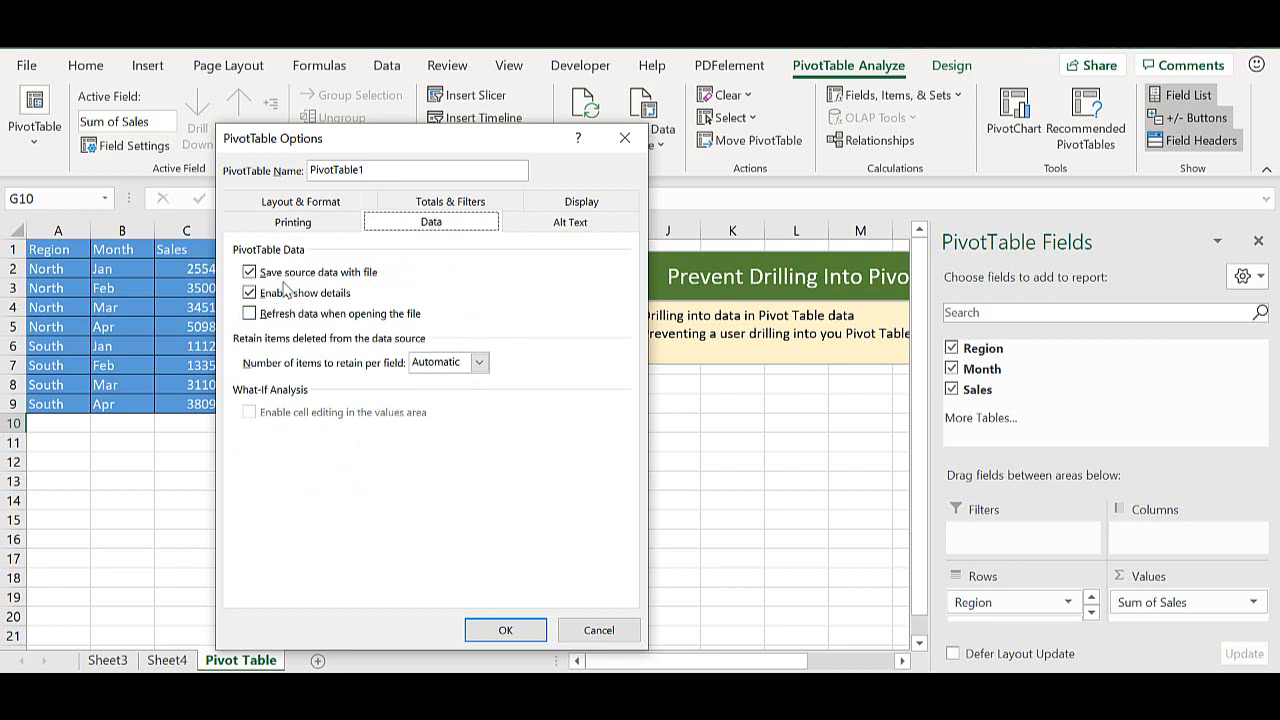
click(249, 293)
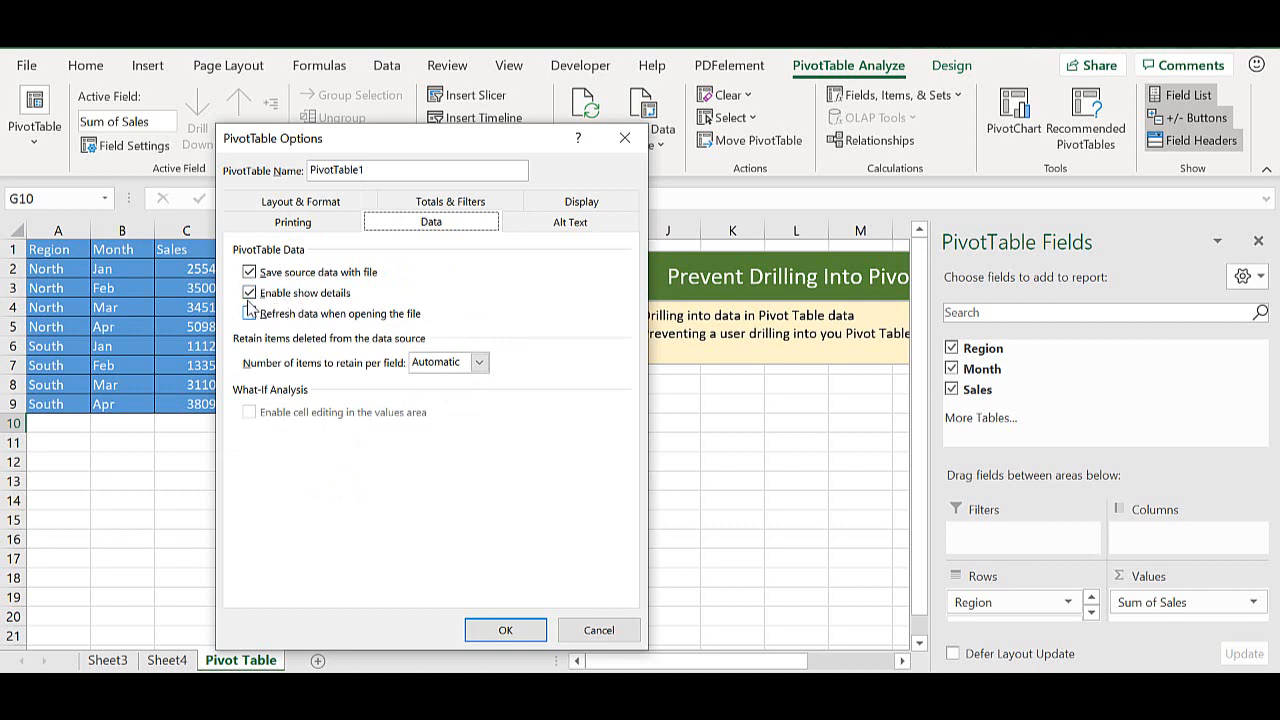
click(249, 292)
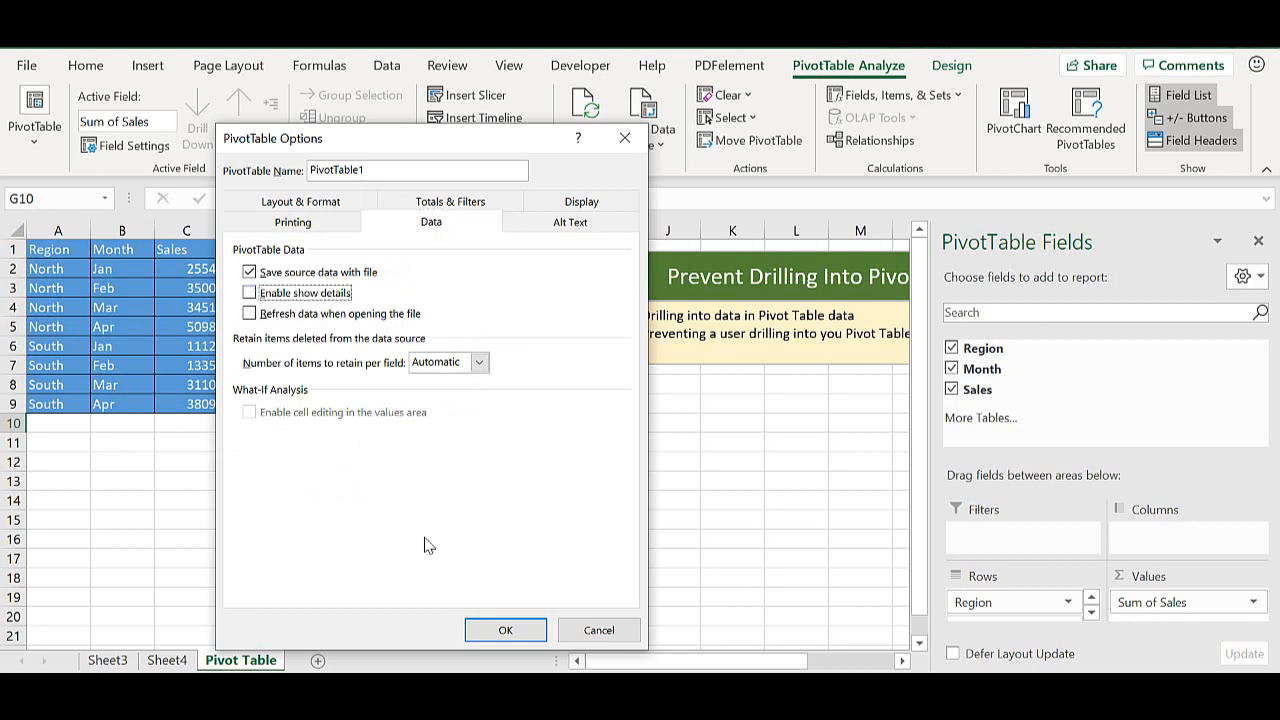
click(505, 630)
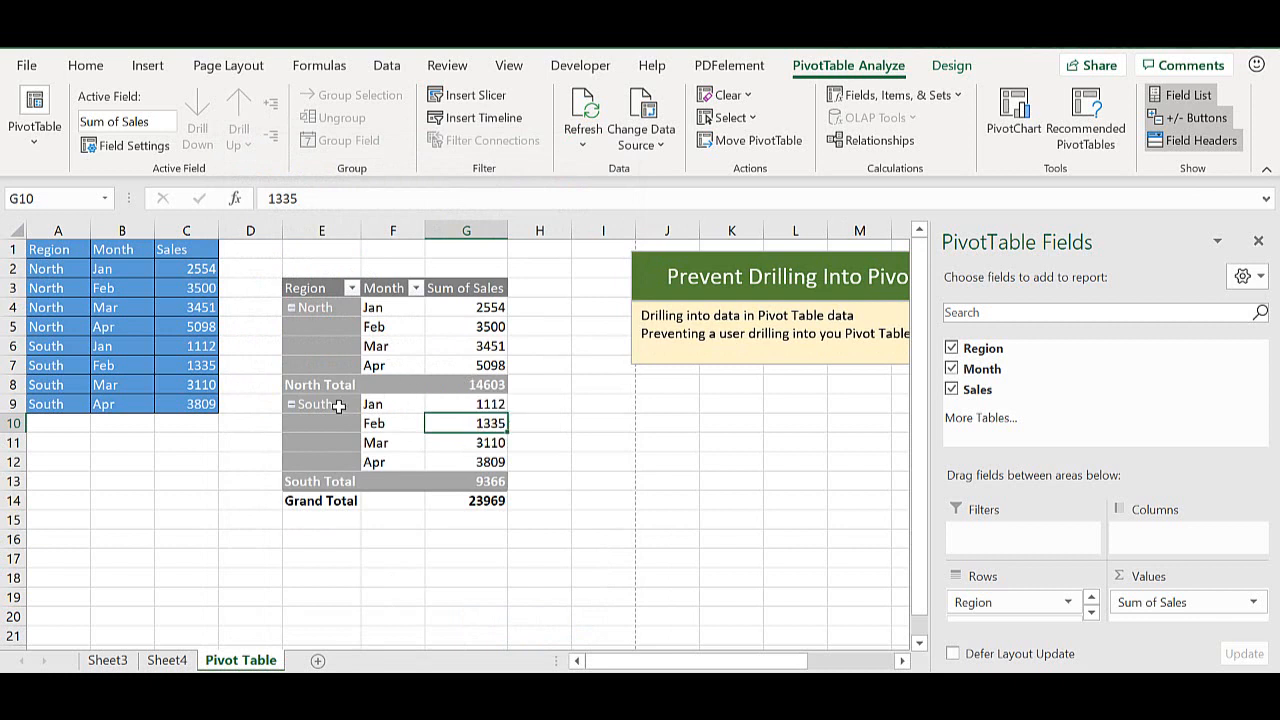
mouse_move(466, 384)
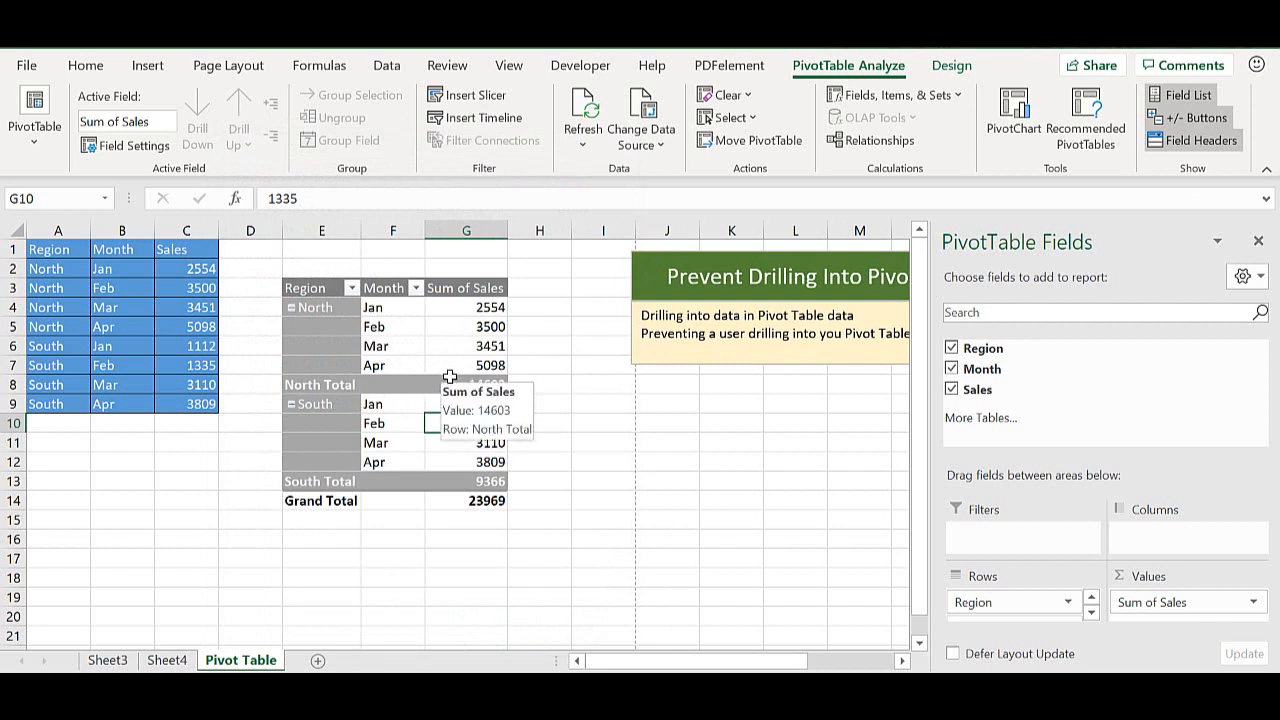
click(466, 384)
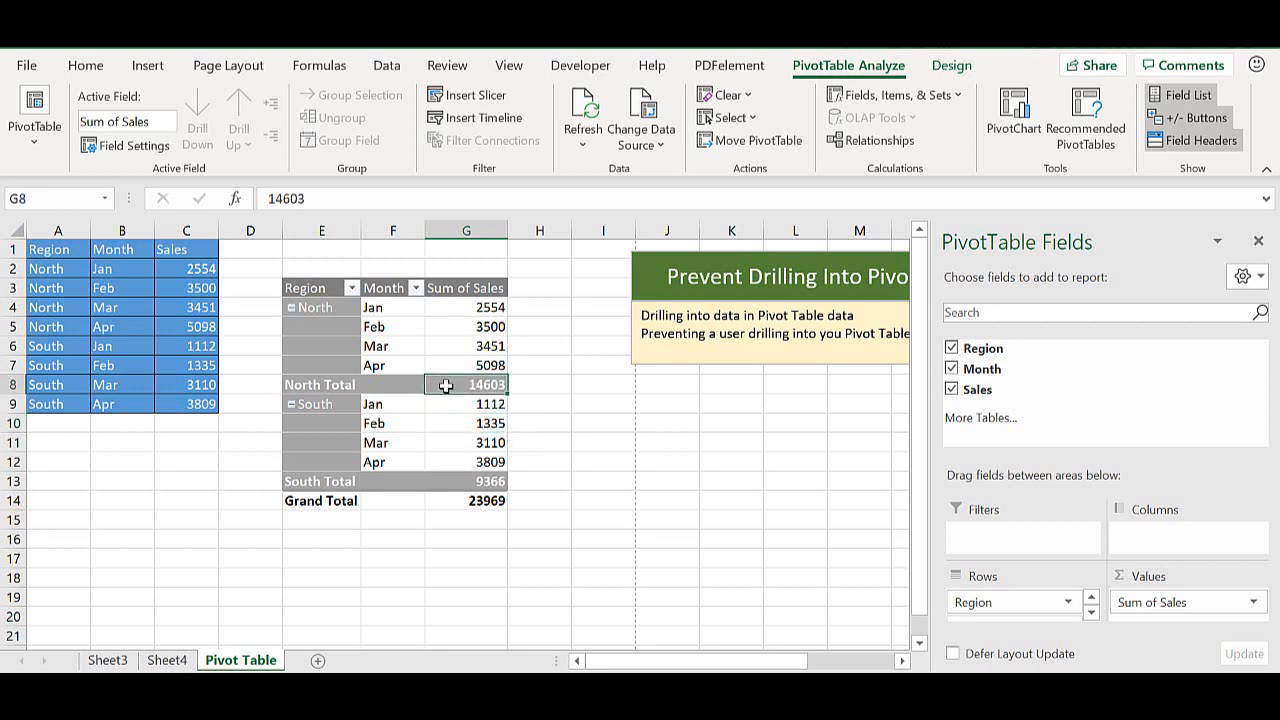
right_click(465, 384)
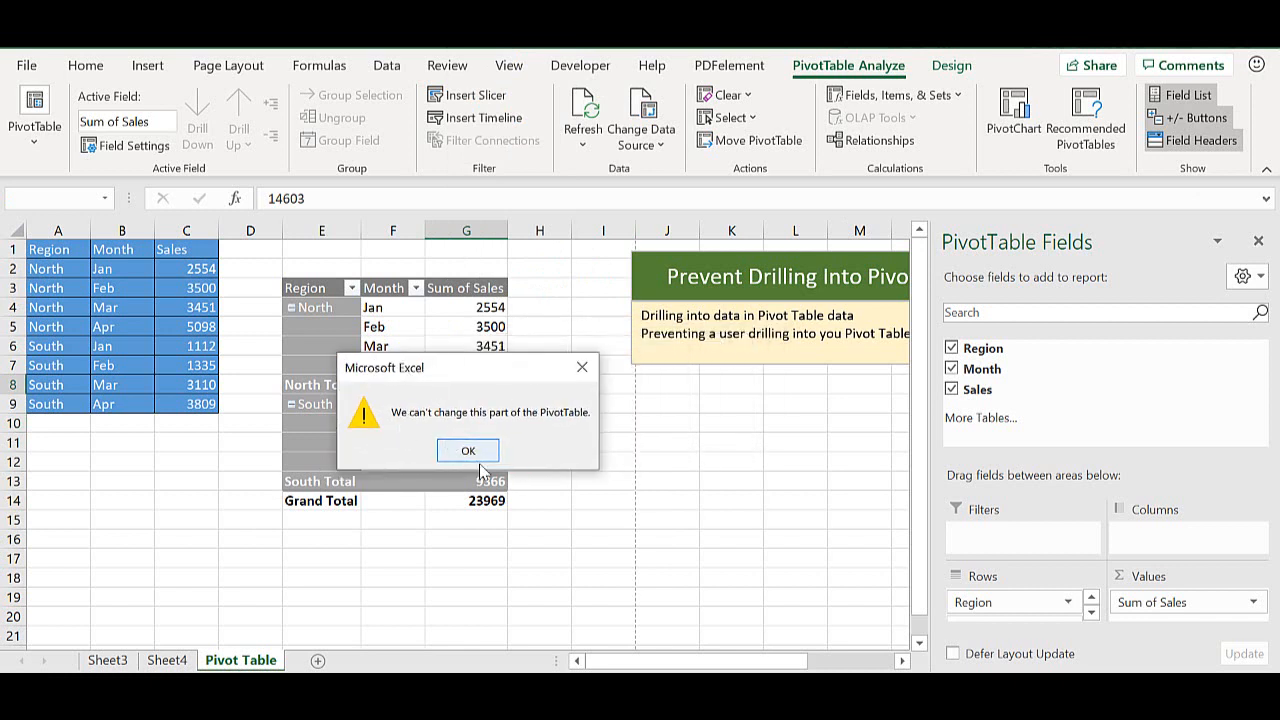
click(467, 449)
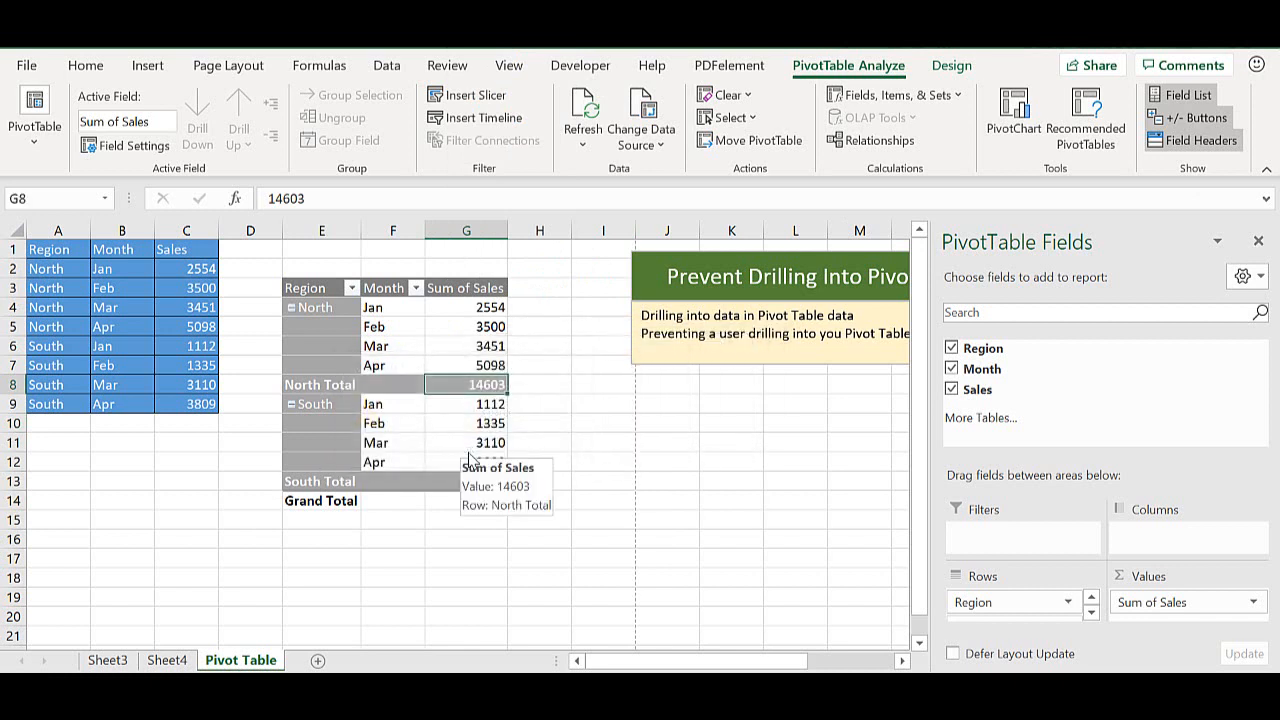
right_click(465, 481)
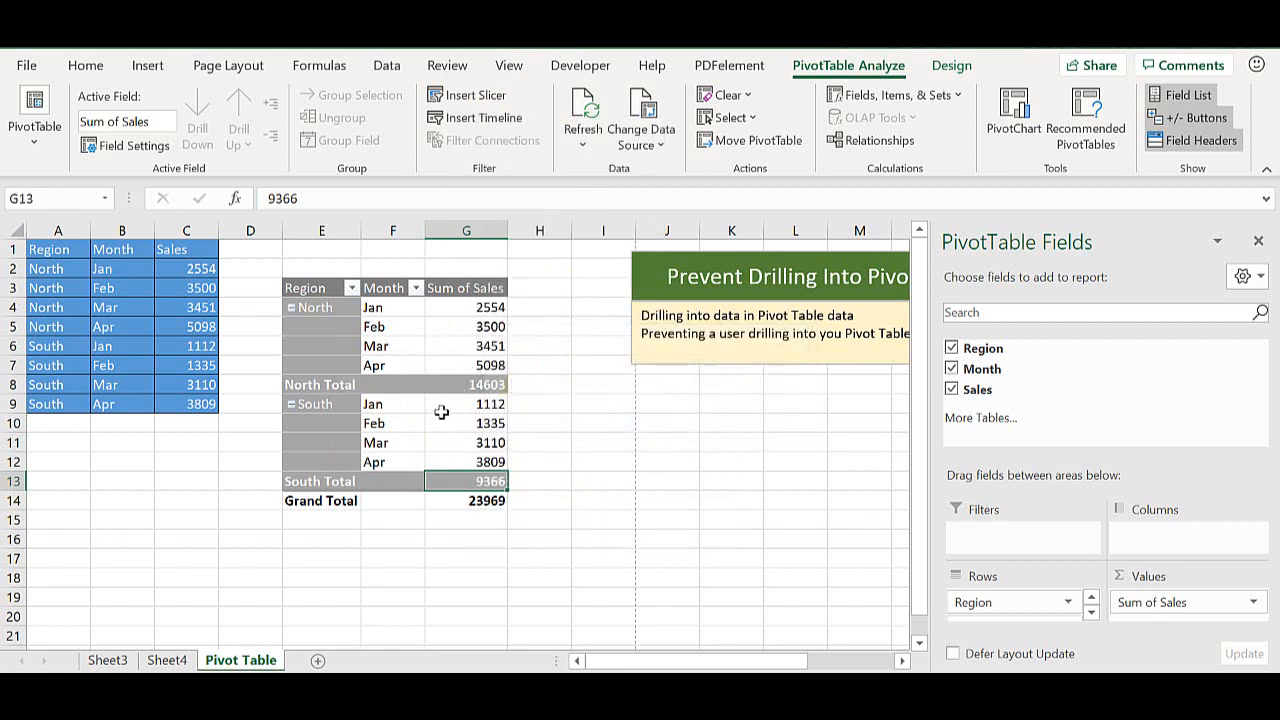
mouse_move(465, 404)
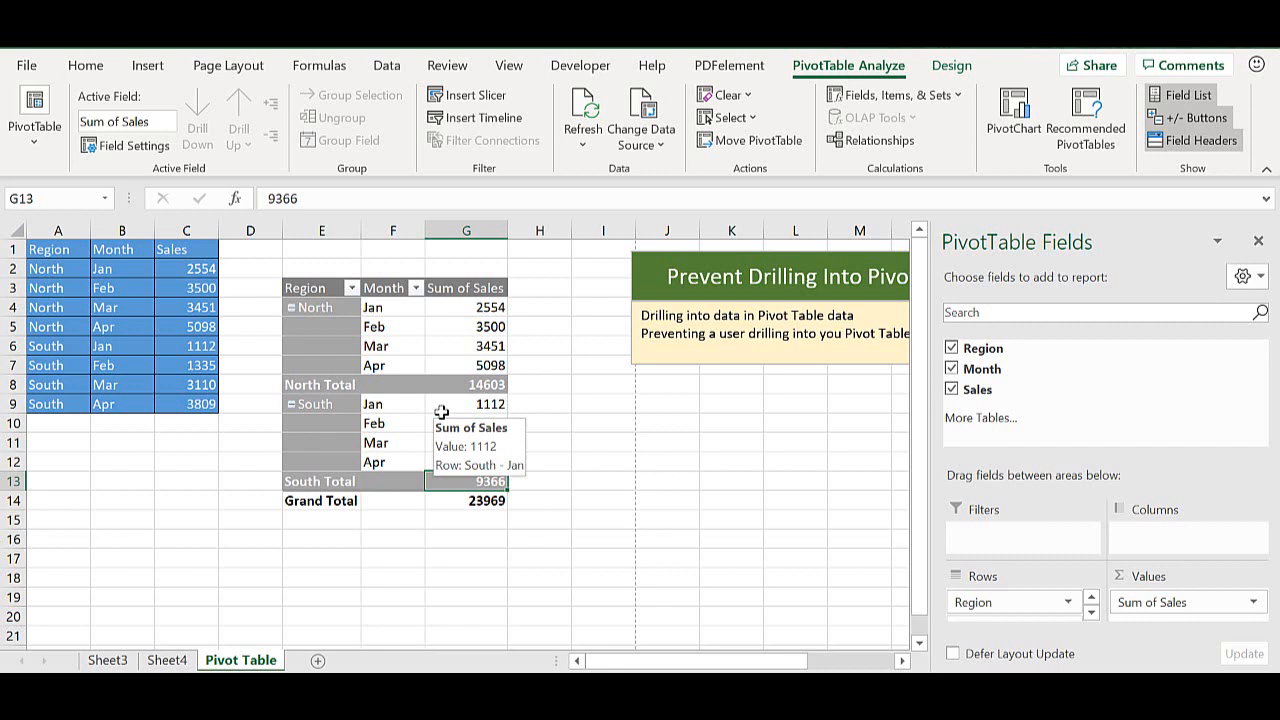
double_click(466, 384)
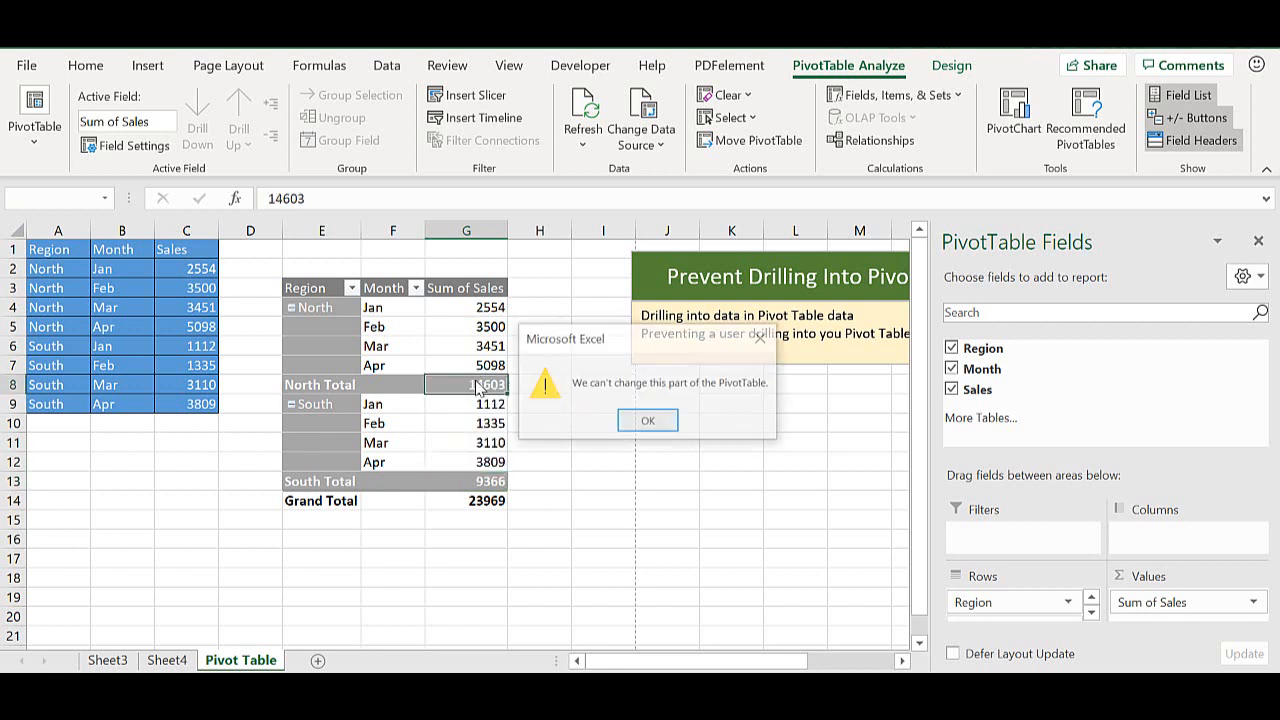
click(647, 420)
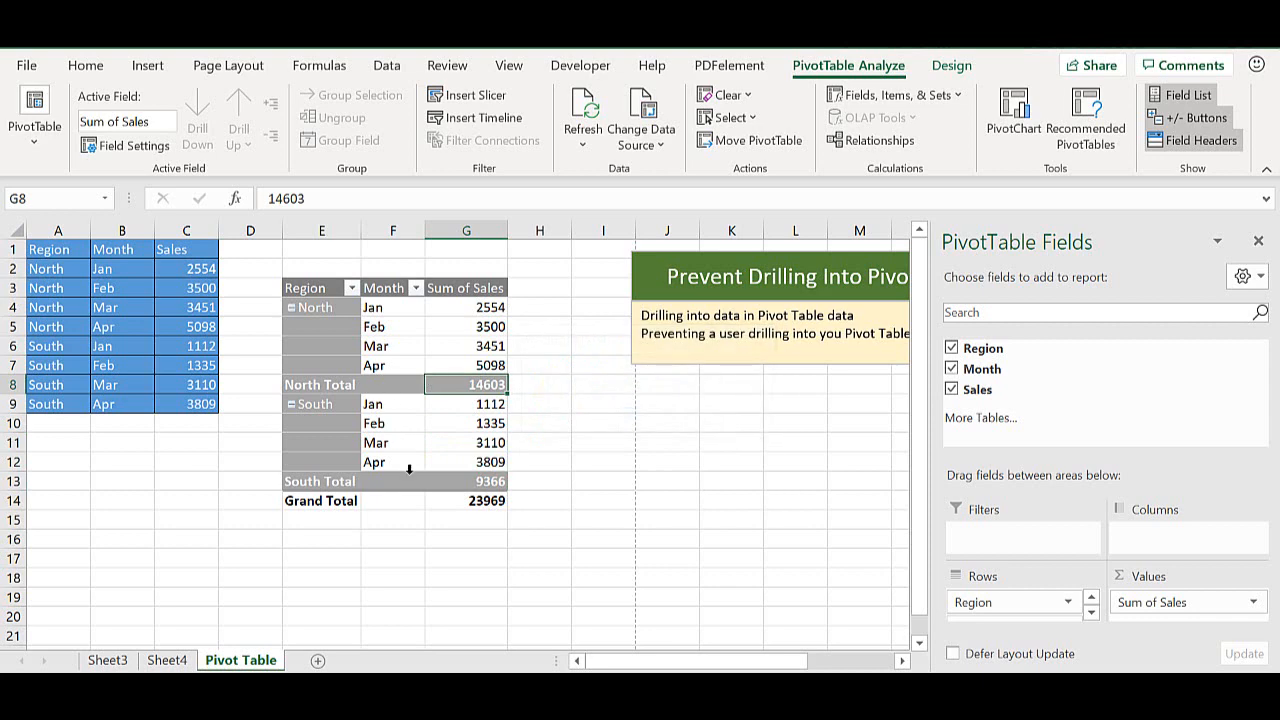
Step: Turn Enable show details back on in PivotTable Options' Data page and confirm with OK
click(34, 120)
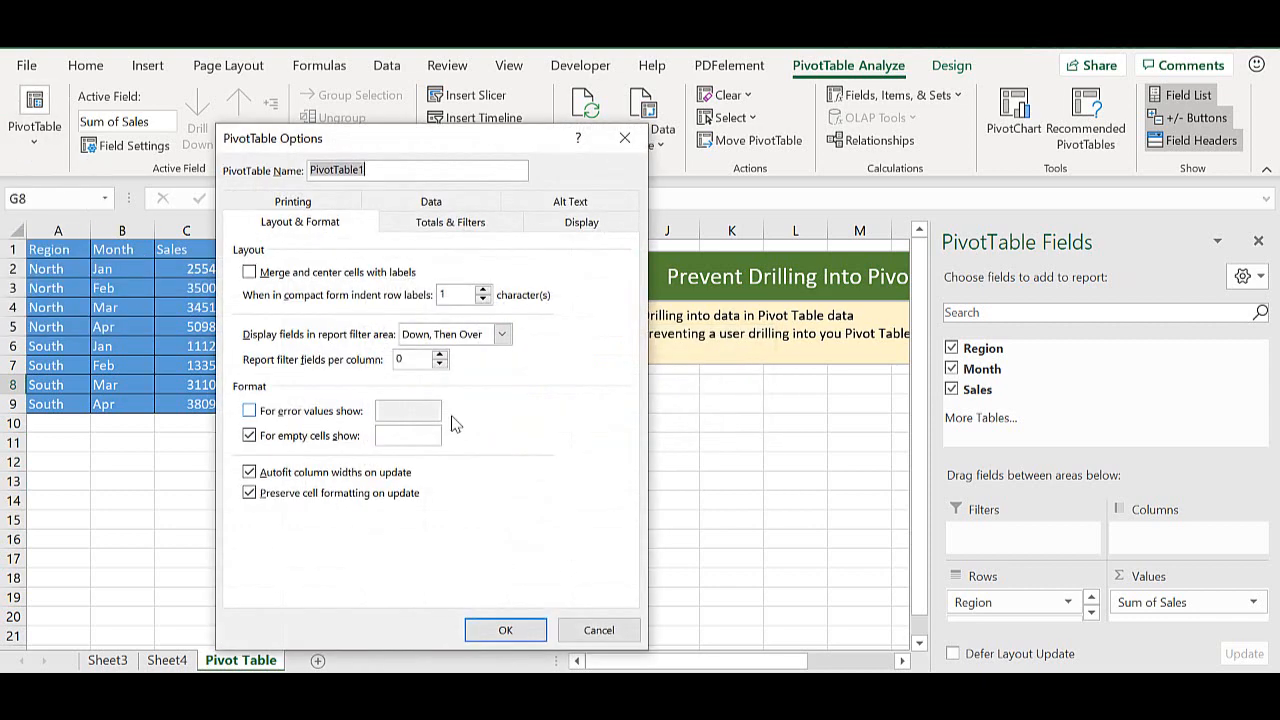
click(431, 201)
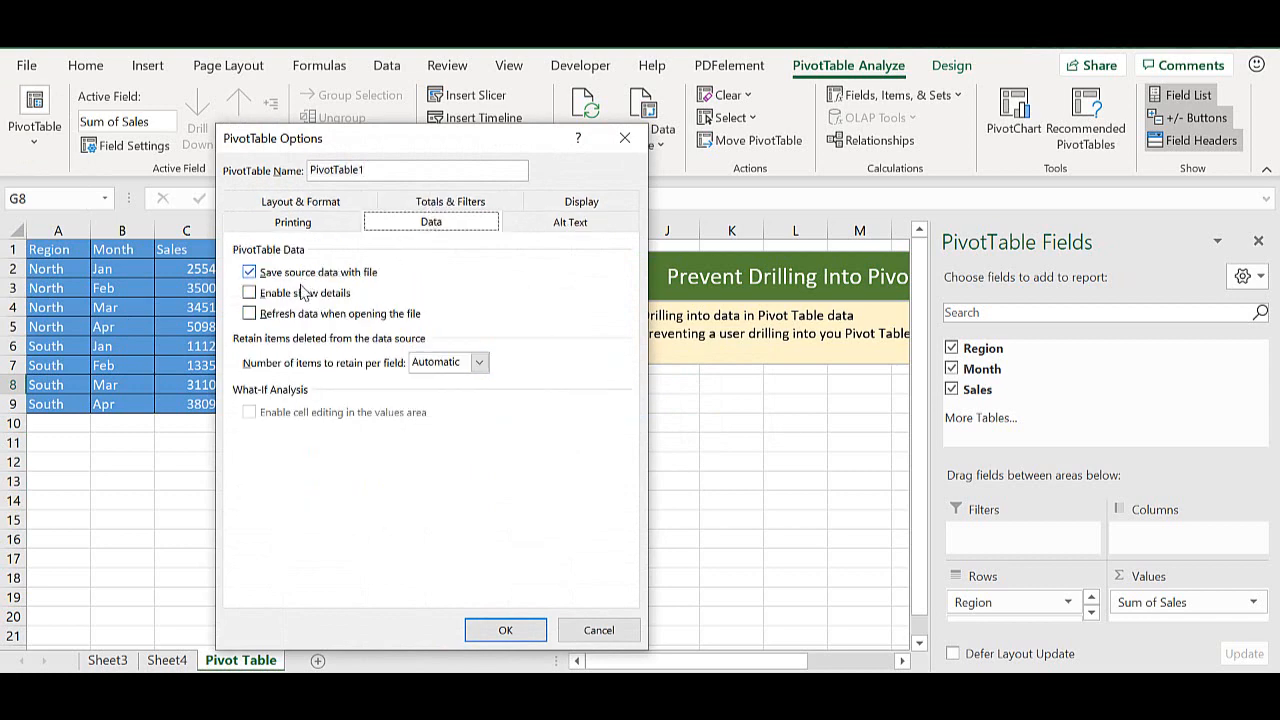
click(505, 630)
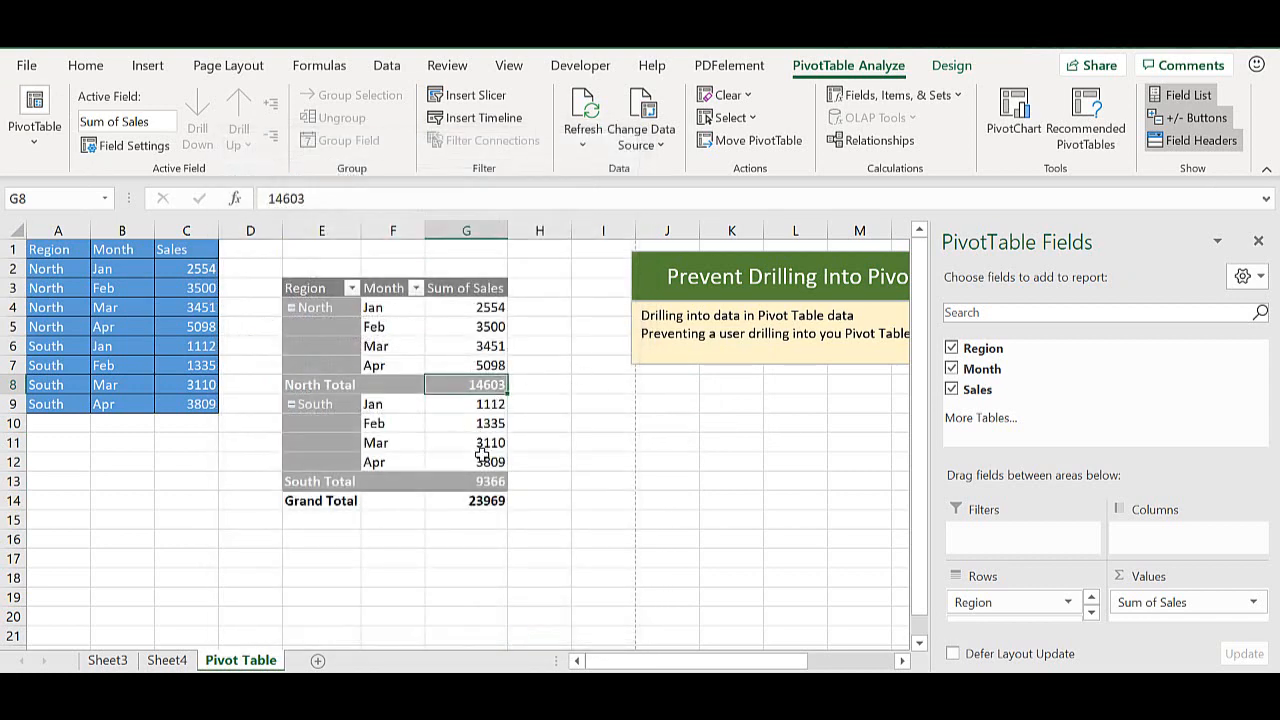
mouse_move(428, 447)
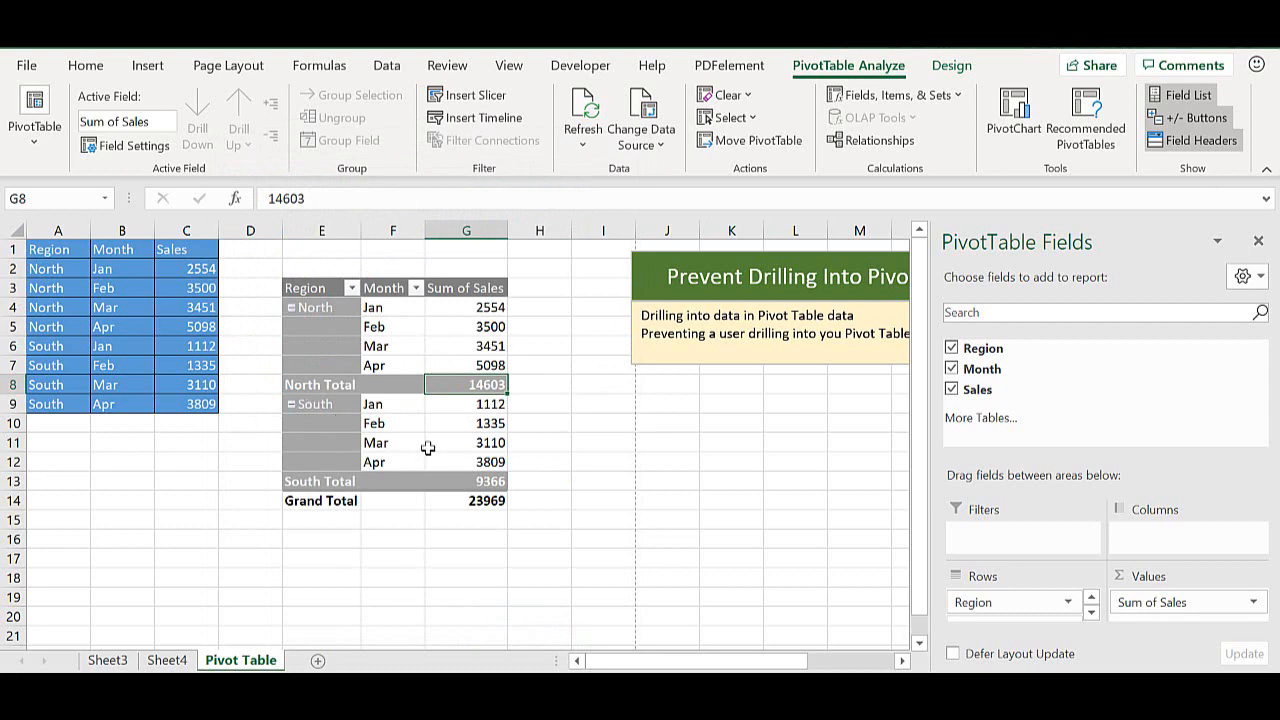
Step: Drill into the South Mar value 3110, creating Sheet5 with its record, then return to the Pivot Table sheet
double_click(490, 442)
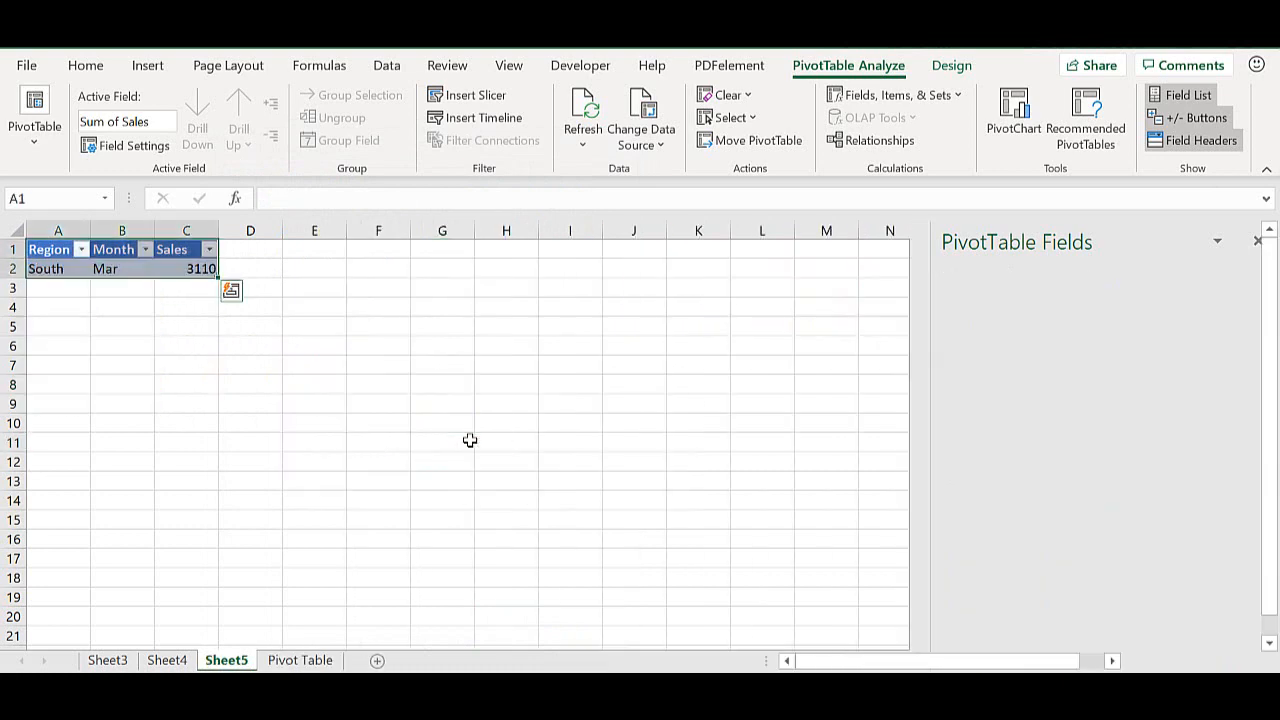
click(57, 268)
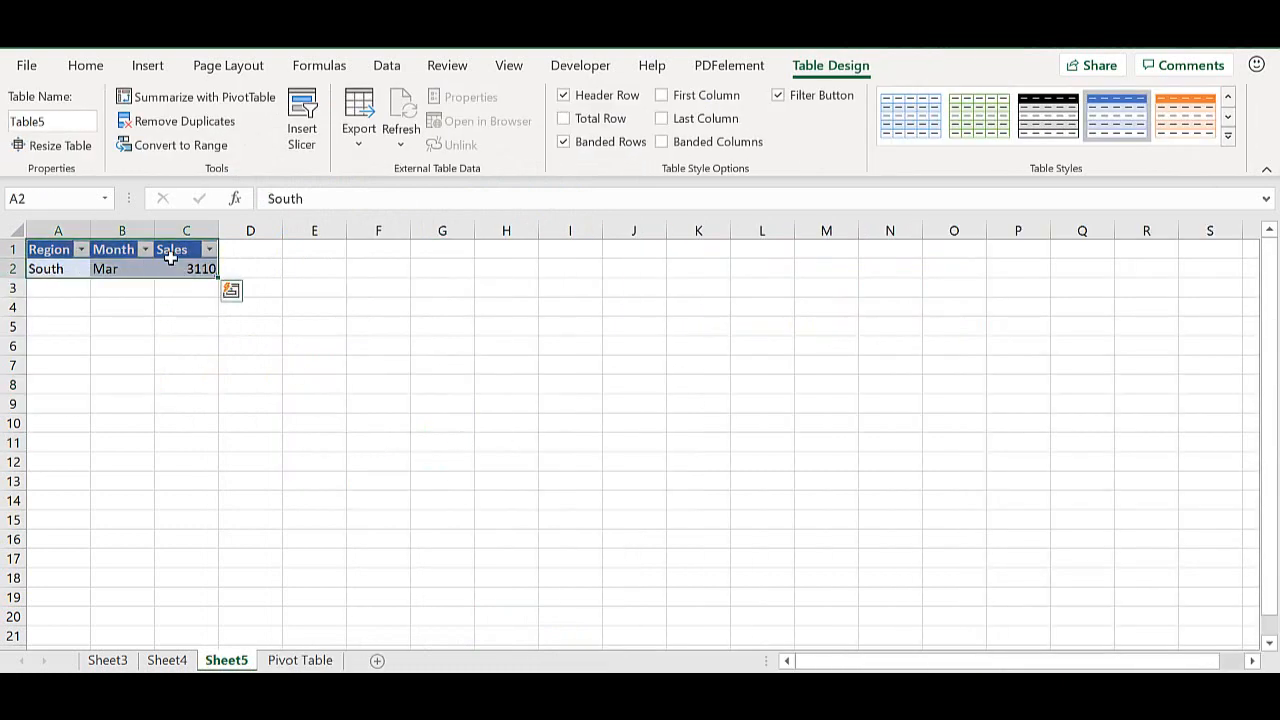
click(300, 660)
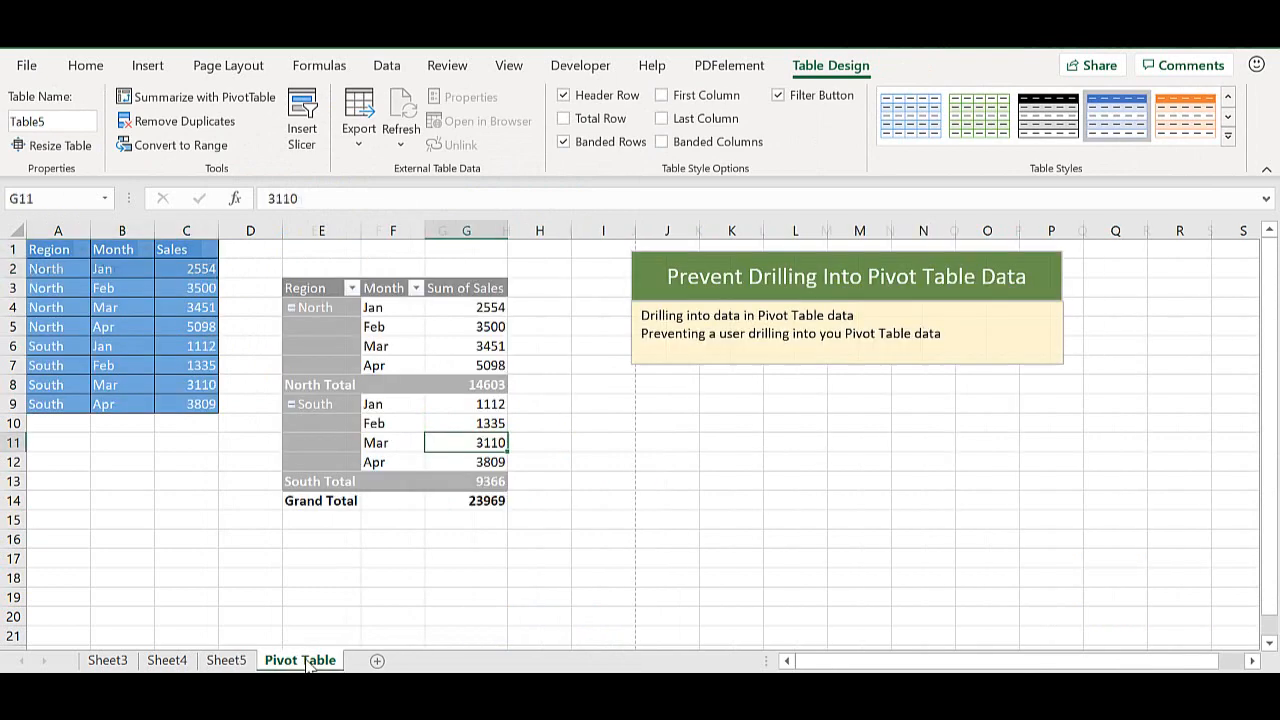